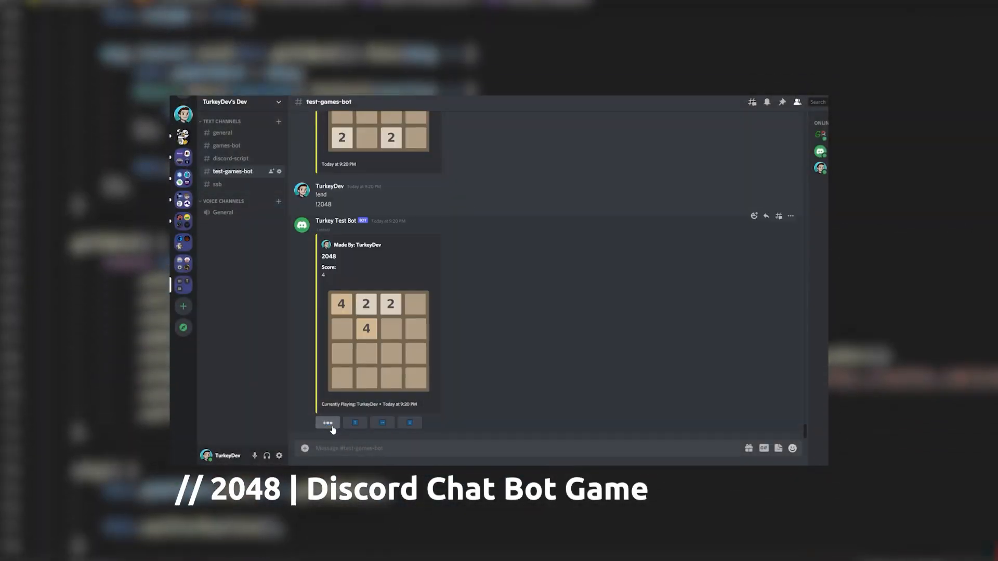
Step: Make three 2048 moves reaching score 46 with a 16 tile, then steer the snake right
click(327, 422)
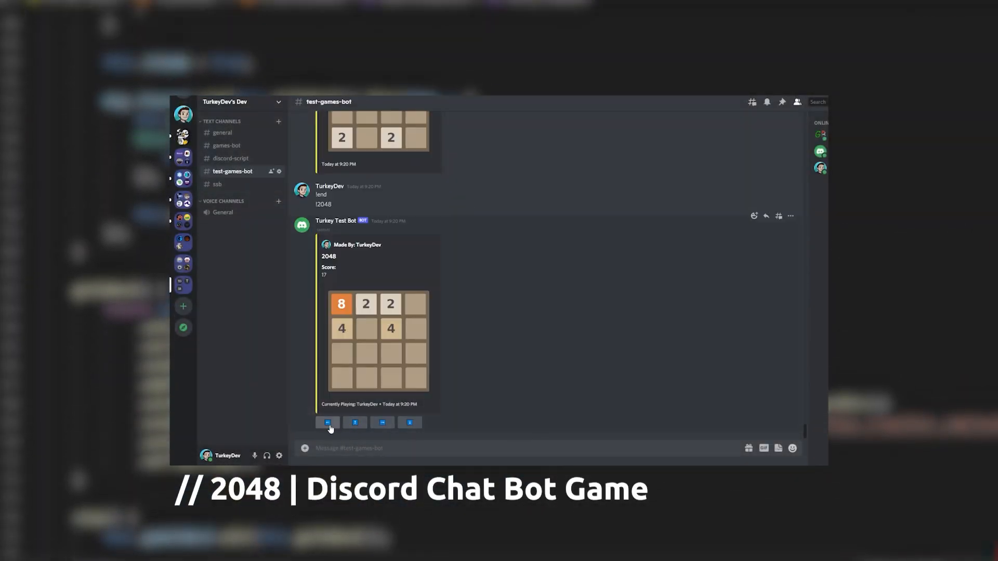
click(409, 423)
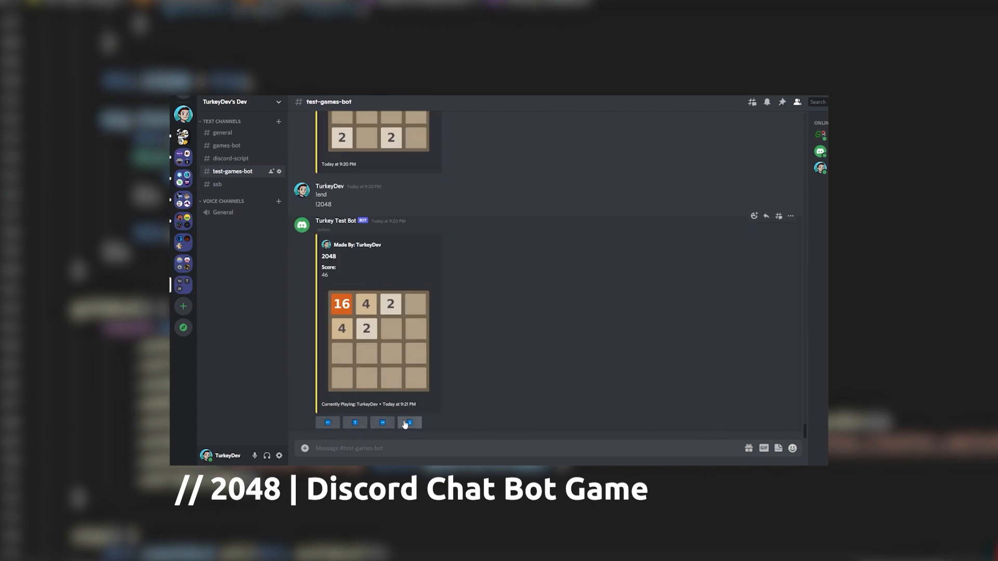
click(409, 422)
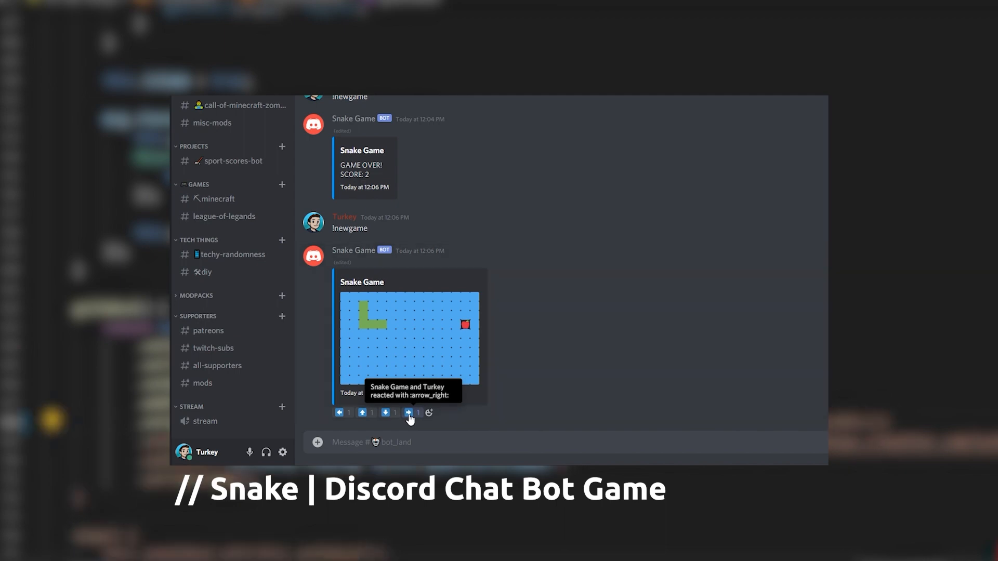
click(408, 412)
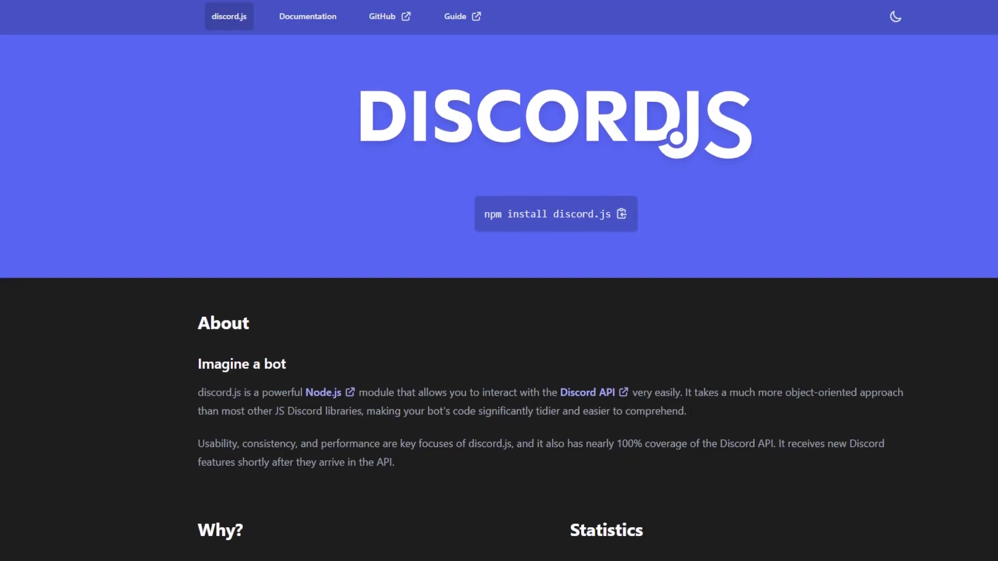
scroll(down, 3)
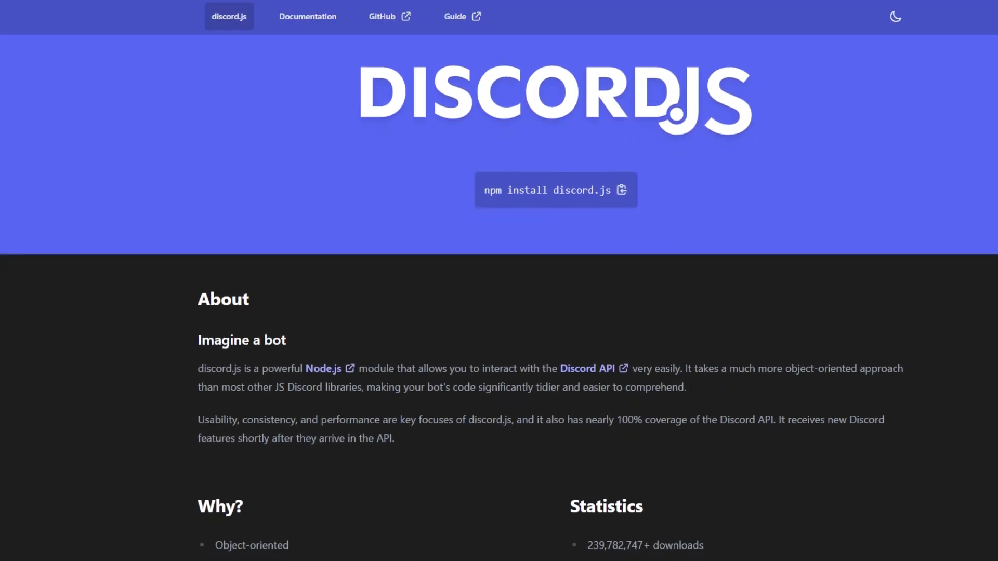
scroll(down, 3)
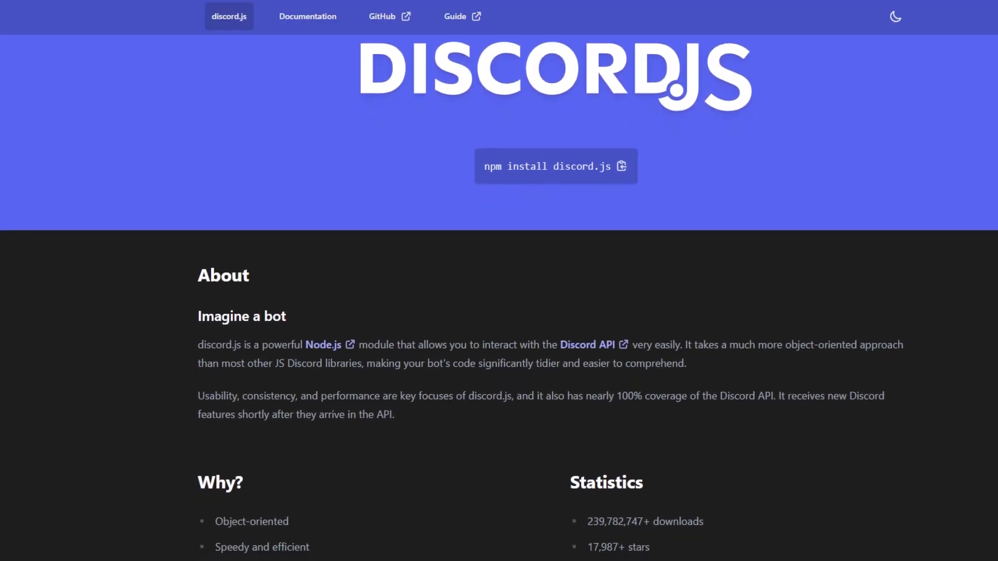
scroll(down, 3)
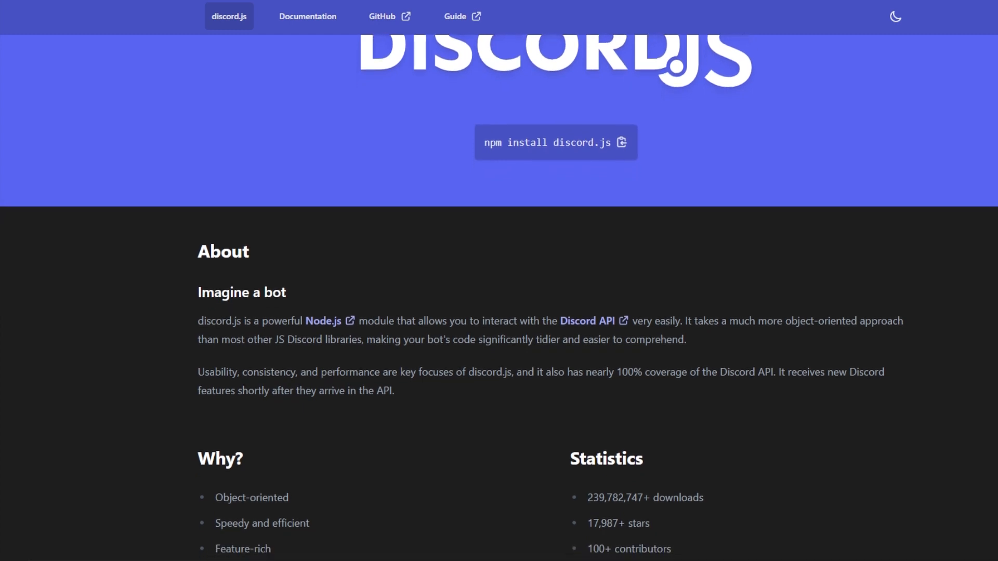
scroll(down, 3)
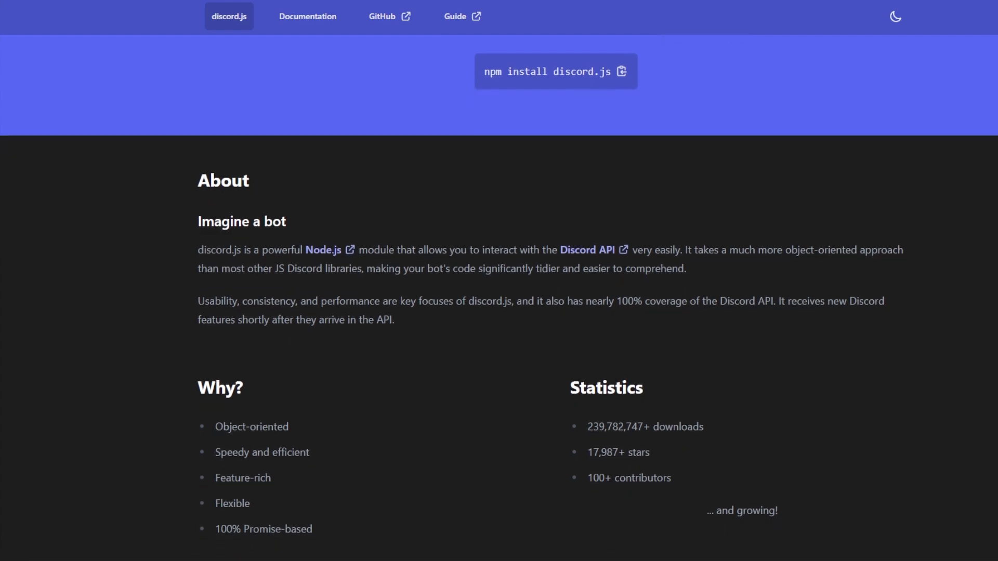
scroll(down, 3)
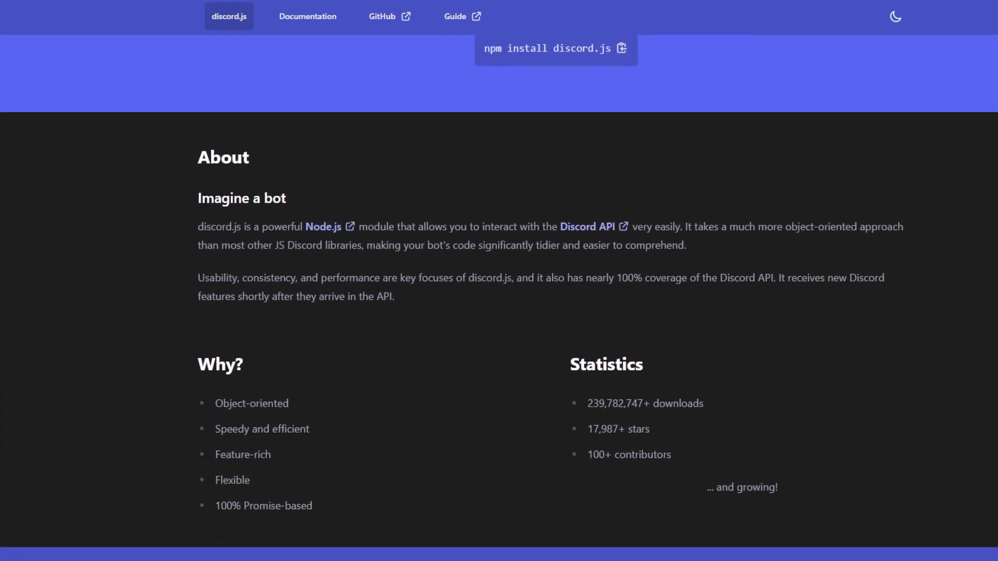
Step: Open the discord.js Documentation and scroll through its sidebar class list
click(307, 17)
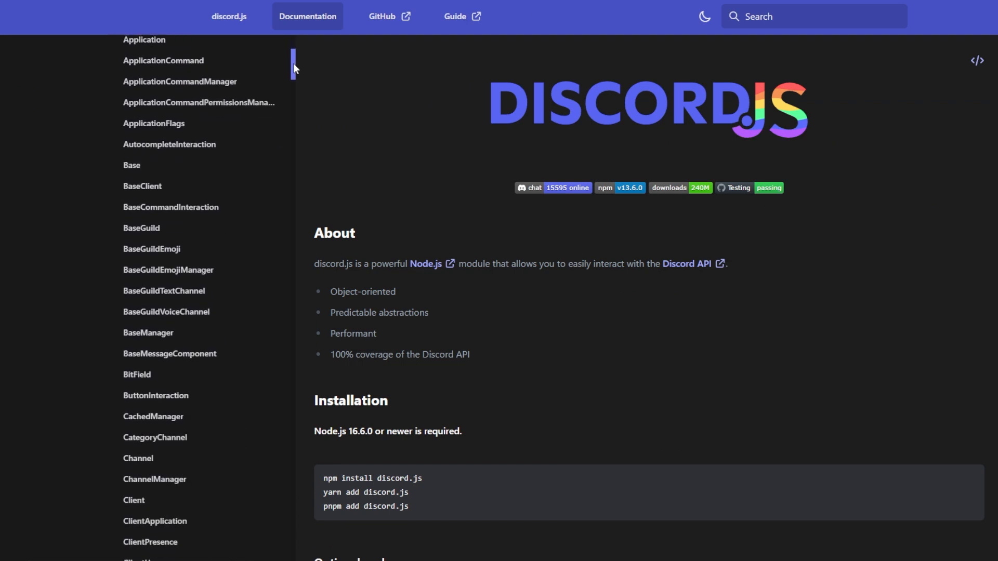
scroll(down, 3)
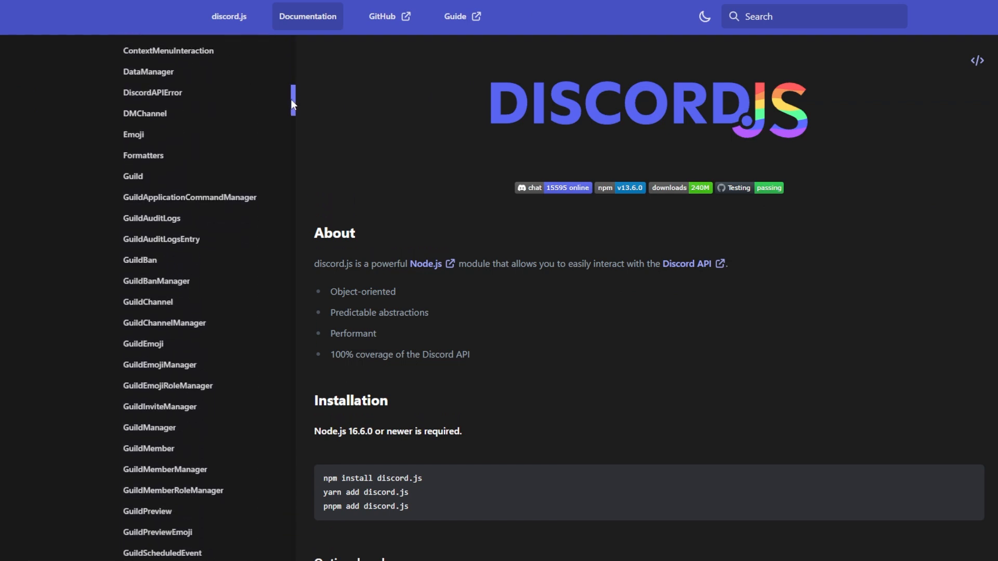
scroll(down, 3)
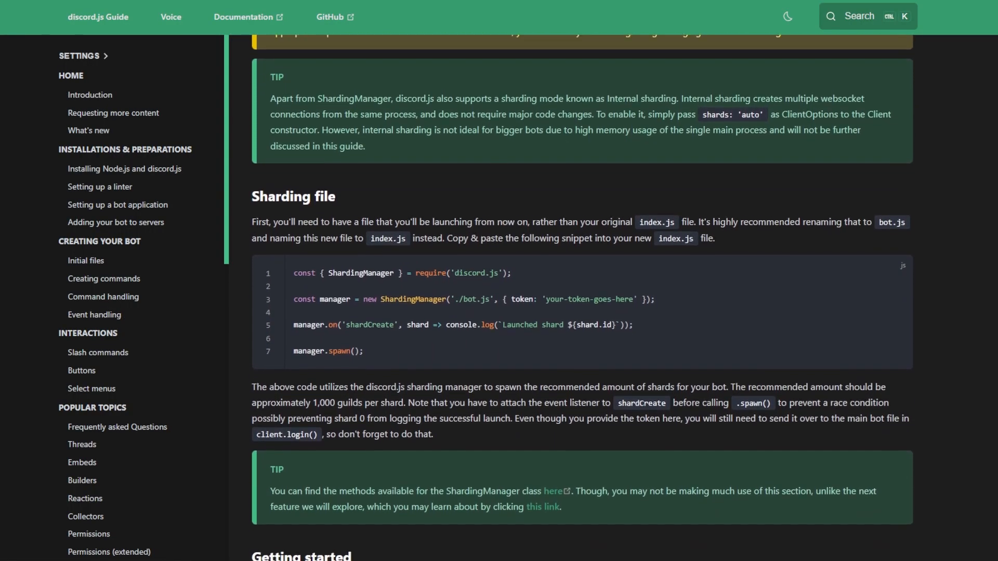
Step: Scroll the discord.js Guide sharding page down to the Sharding file section with ShardingManager
scroll(down, 3)
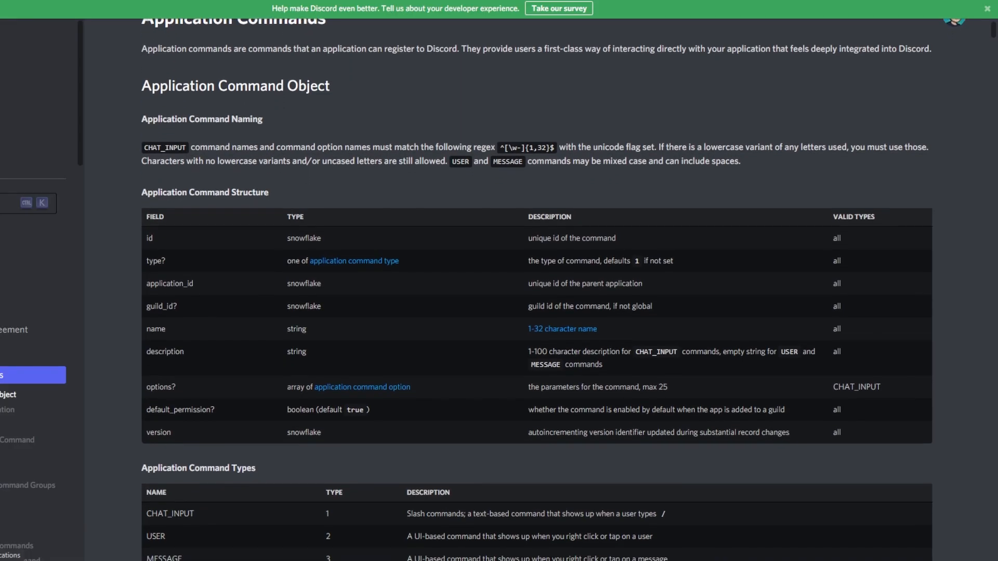
scroll(down, 3)
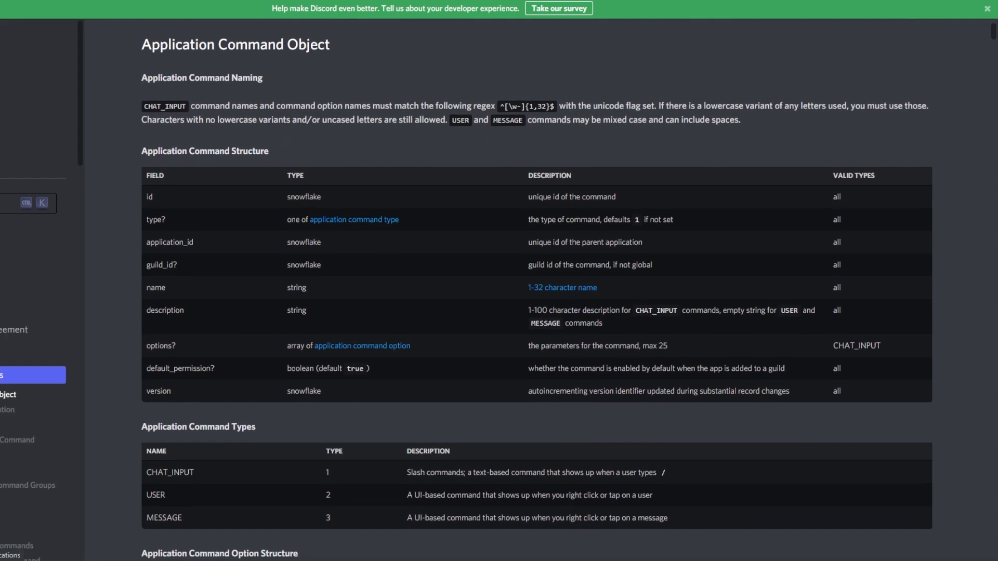
scroll(down, 3)
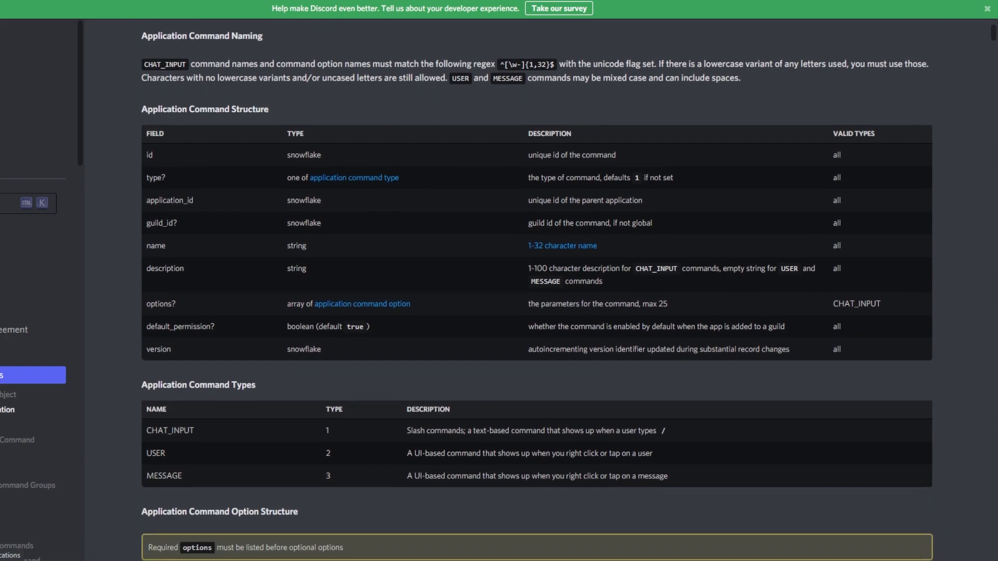
scroll(down, 3)
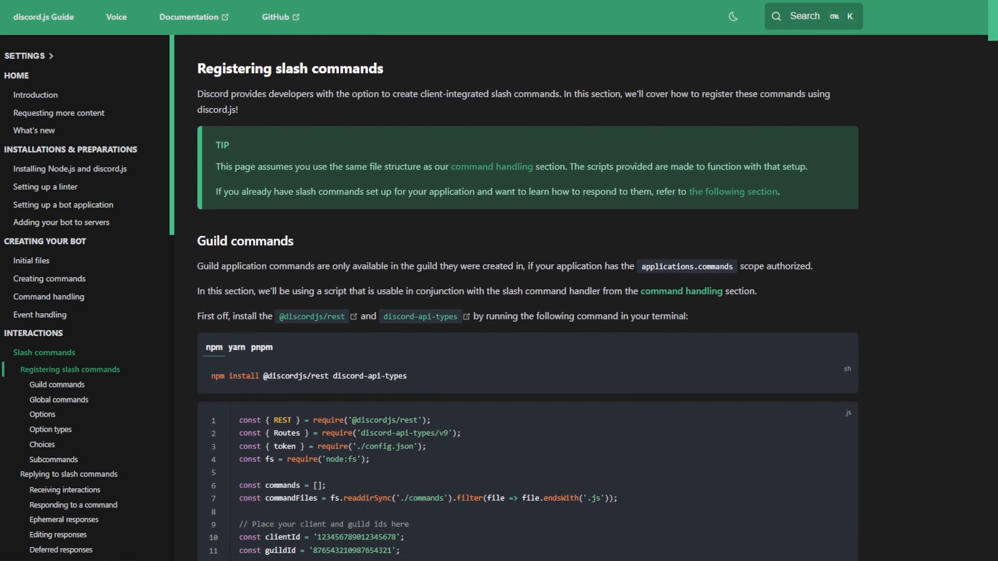
scroll(down, 3)
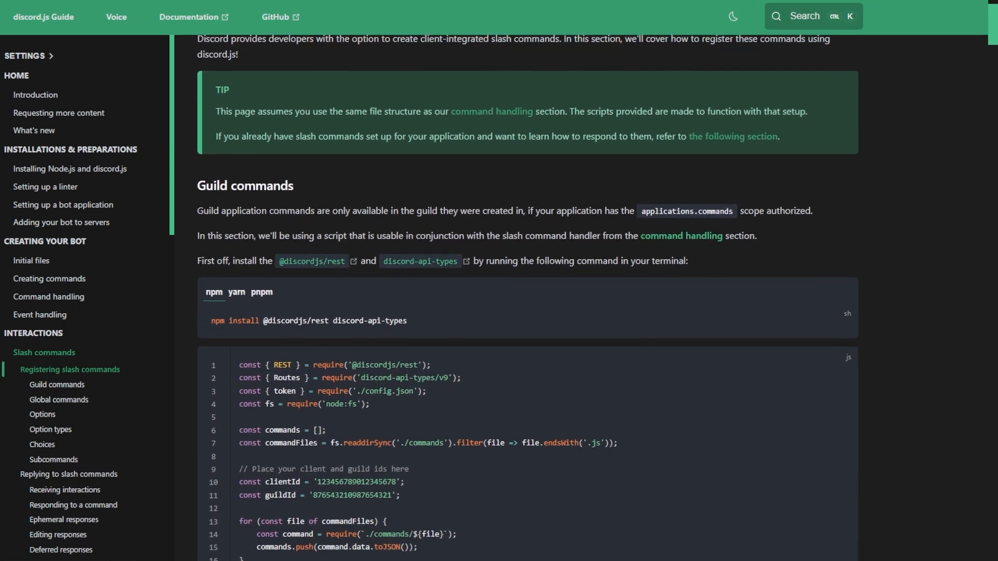
scroll(down, 3)
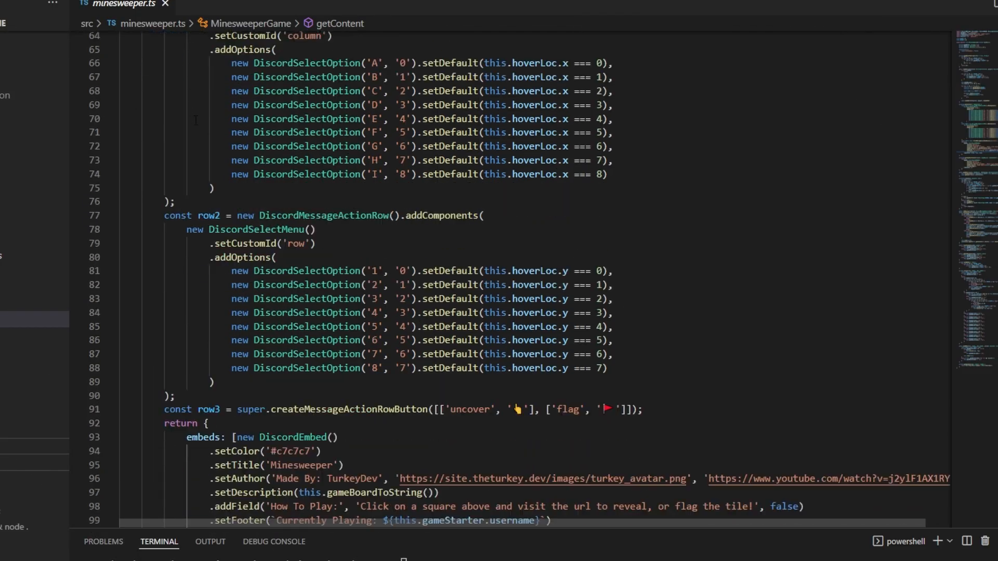
Step: Scroll minesweeper.ts, then bring up discord-minimal.ts at its gateway login method
scroll(down, 3)
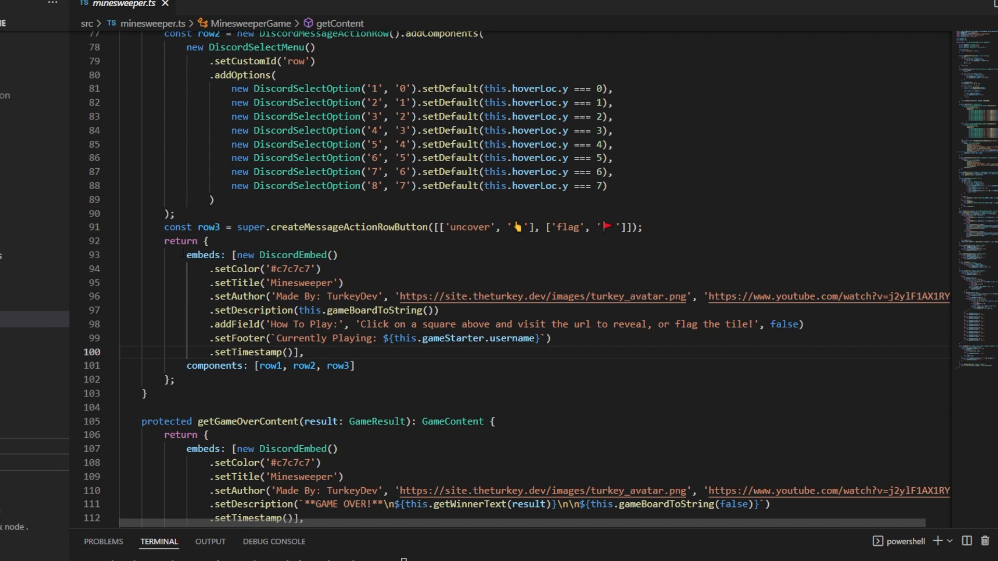
drag(185, 255, 304, 352)
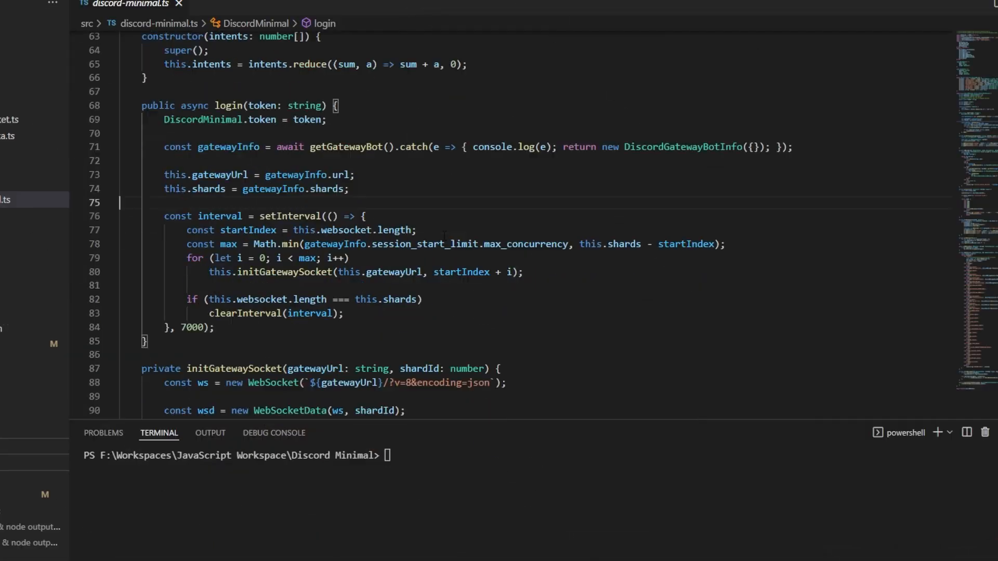
scroll(down, 3)
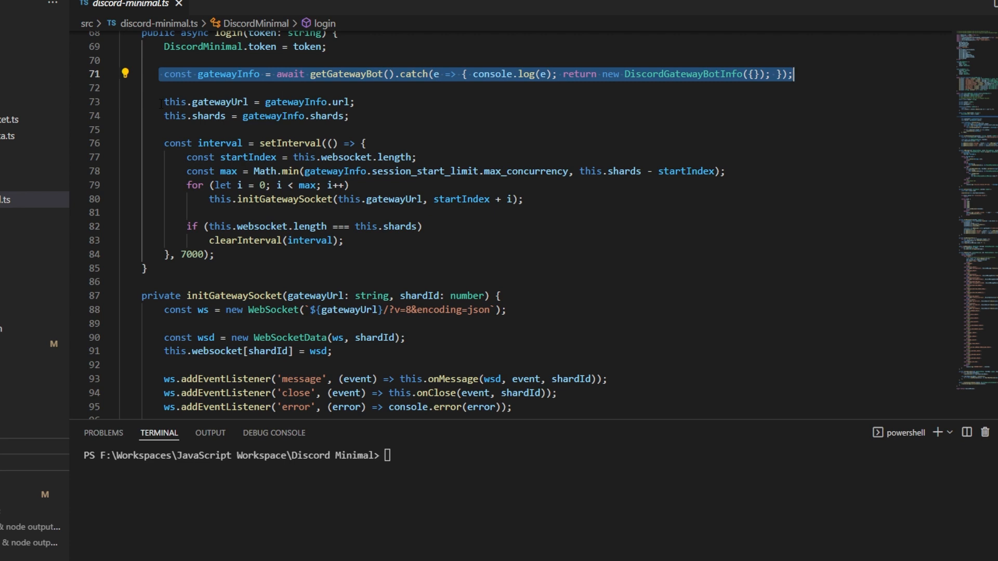
scroll(down, 3)
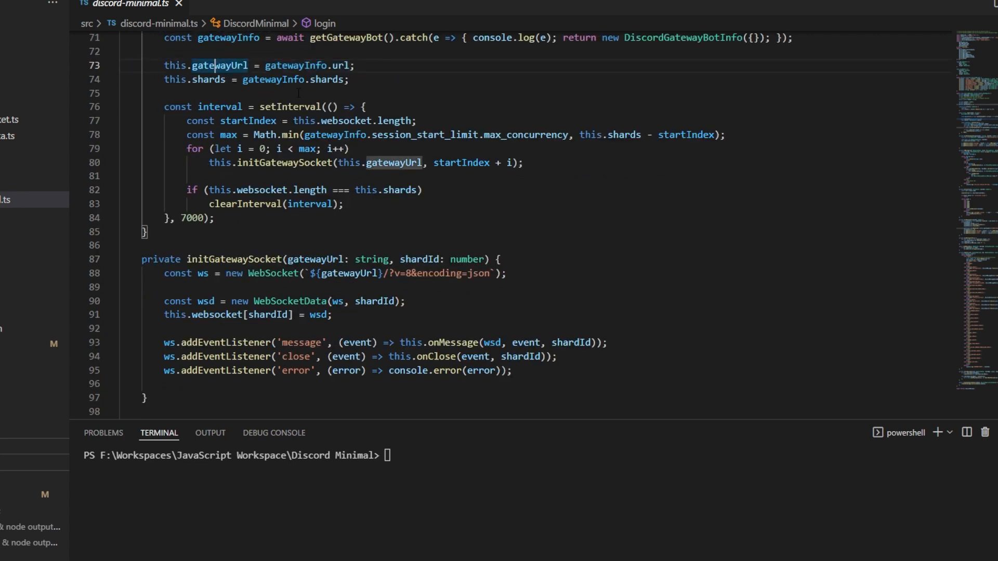
click(202, 273)
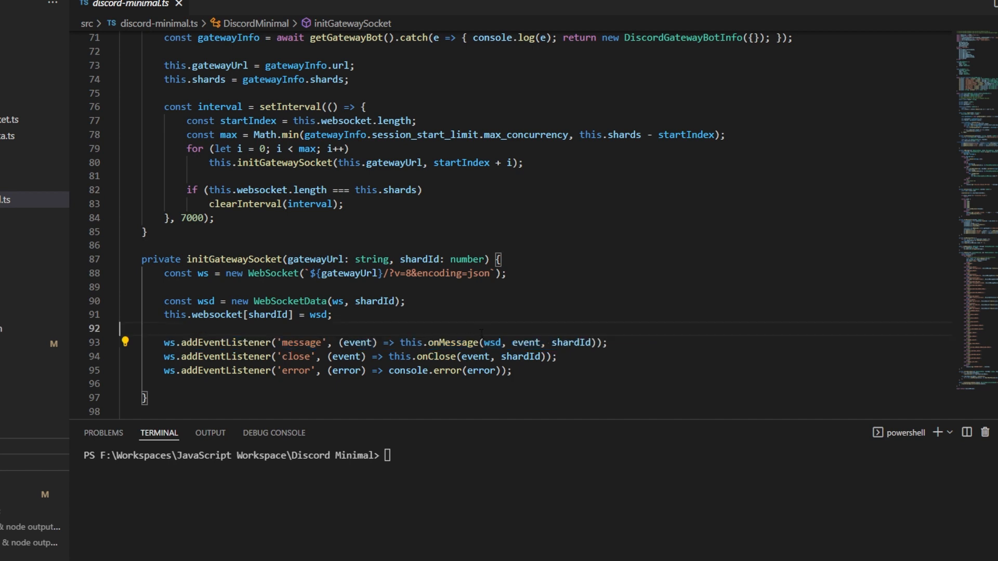
scroll(down, 3)
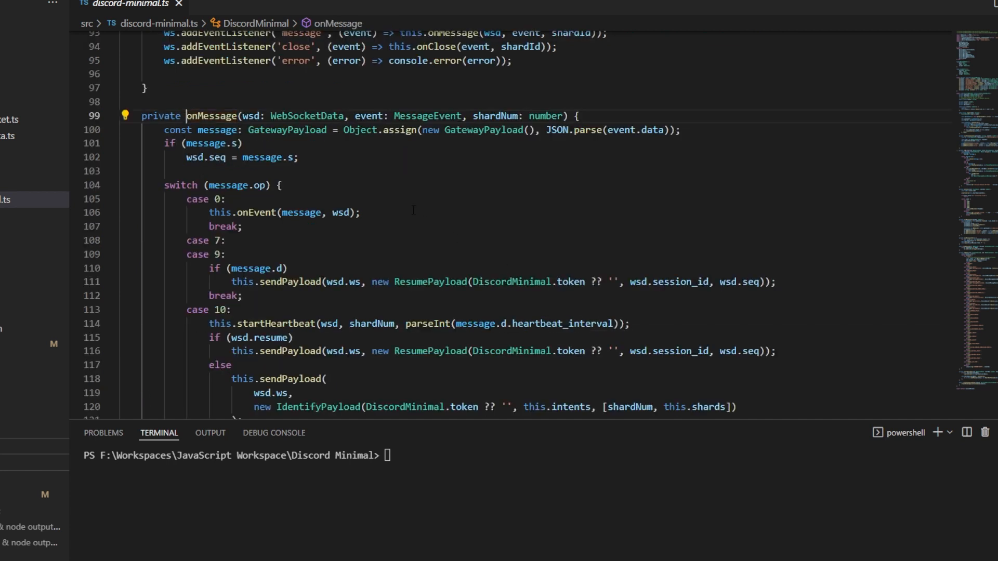
scroll(down, 3)
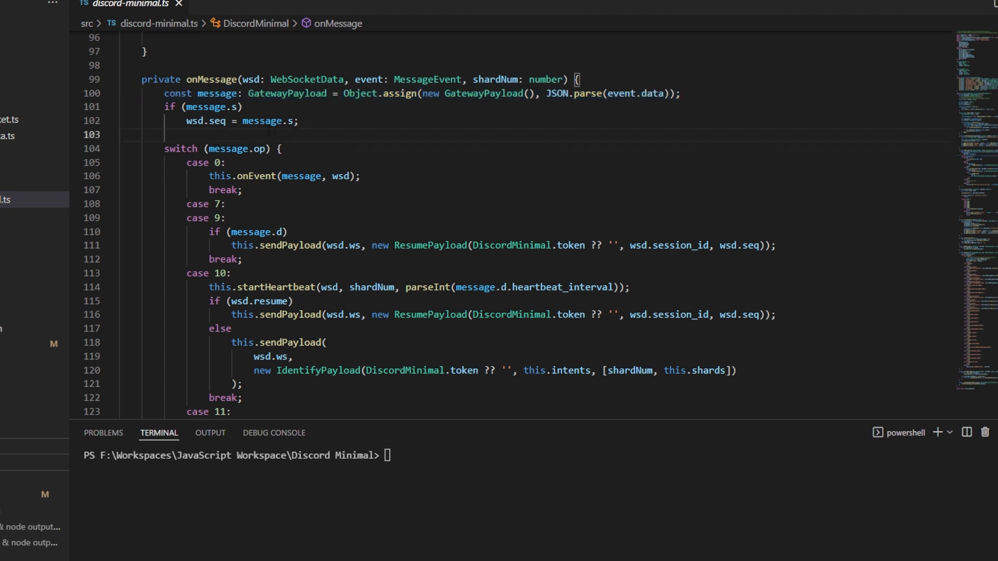
drag(165, 107, 278, 121)
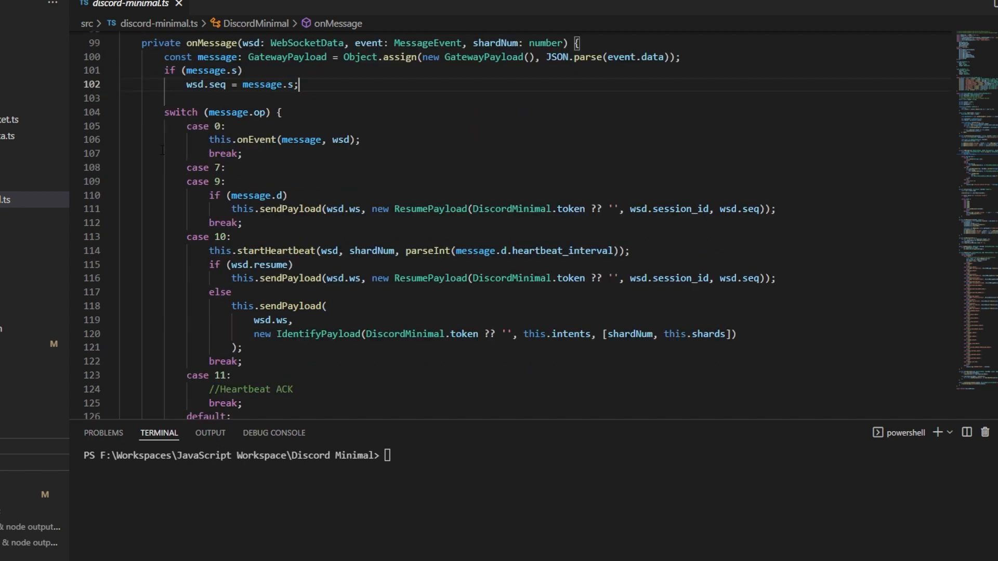
double_click(240, 113)
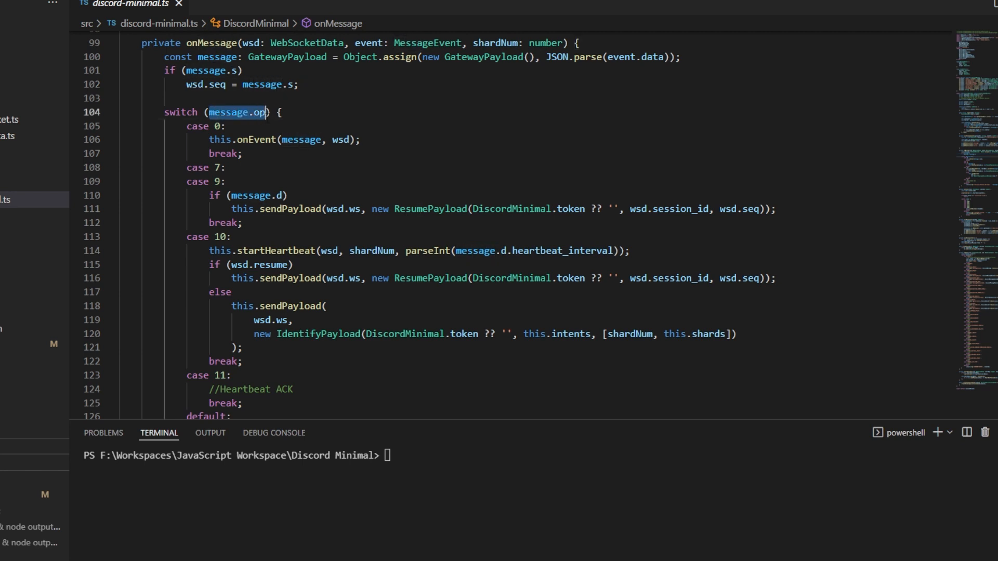
scroll(down, 3)
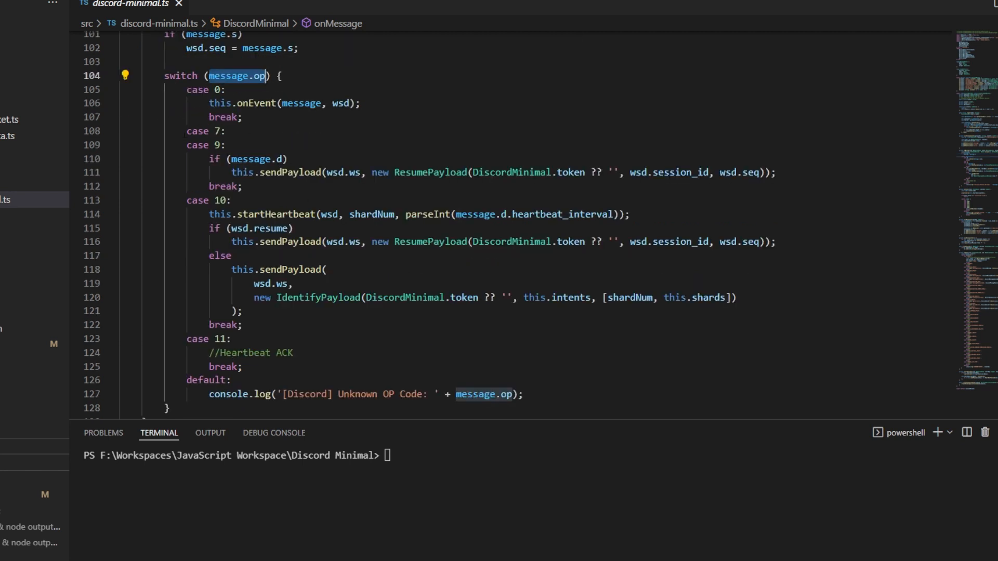
drag(185, 131, 241, 366)
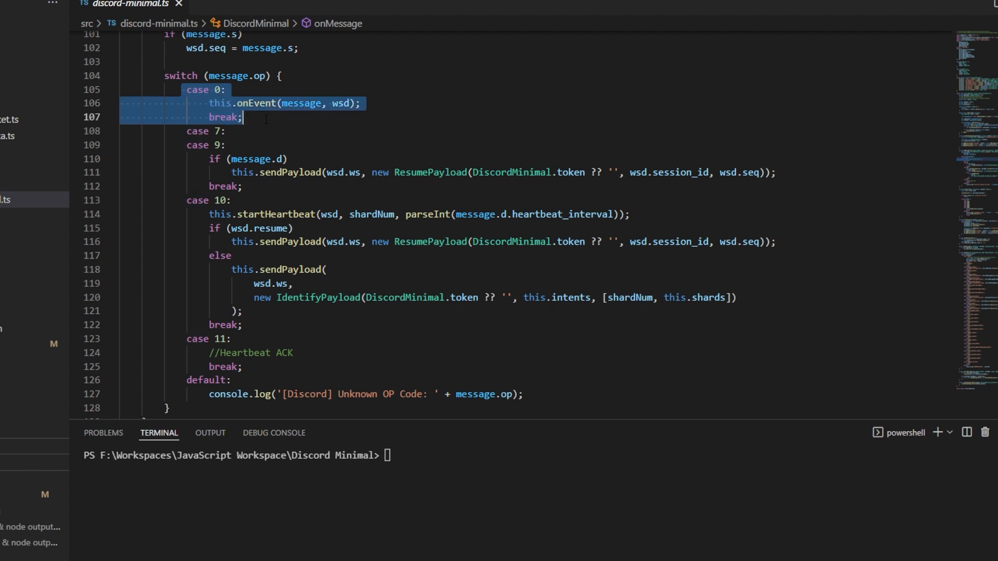
click(256, 116)
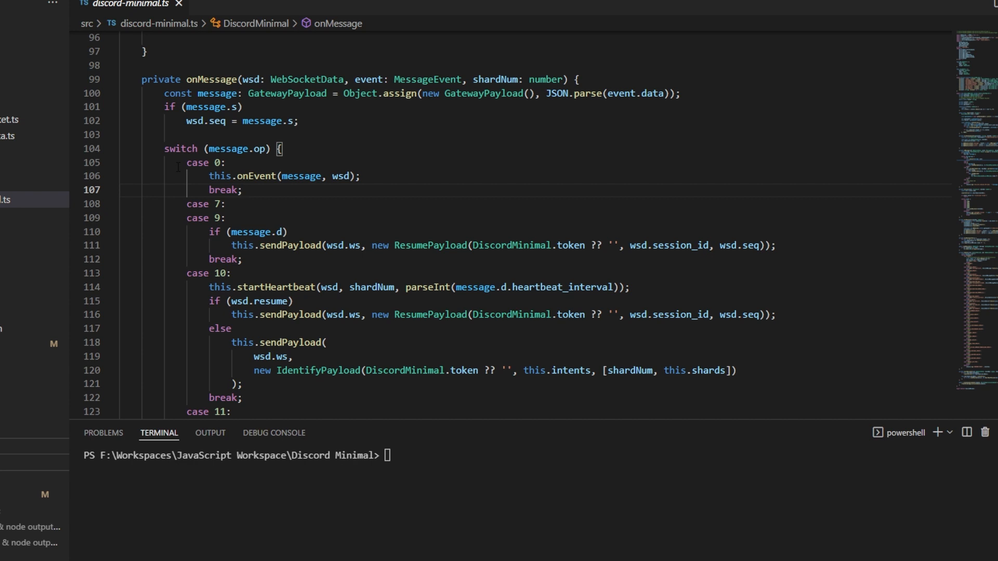
mouse_move(254, 176)
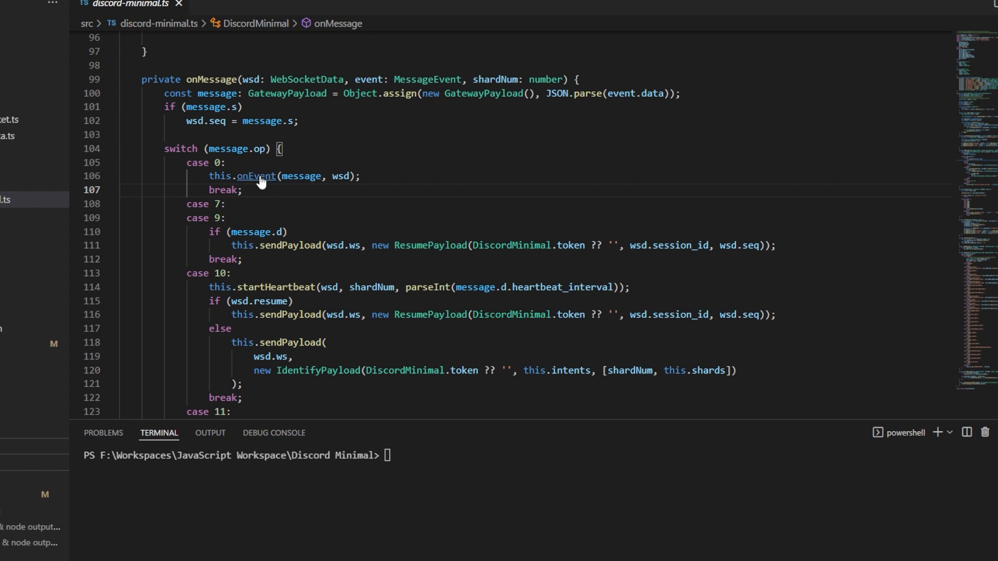
Step: Go to the onEvent definition and scroll through its READY and MESSAGE_CREATE cases
click(254, 176)
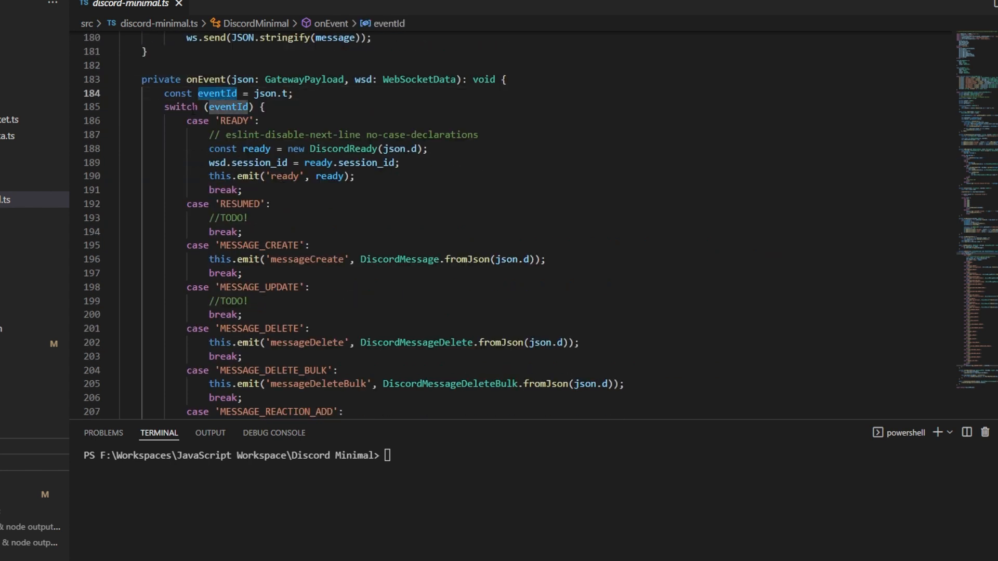
scroll(down, 3)
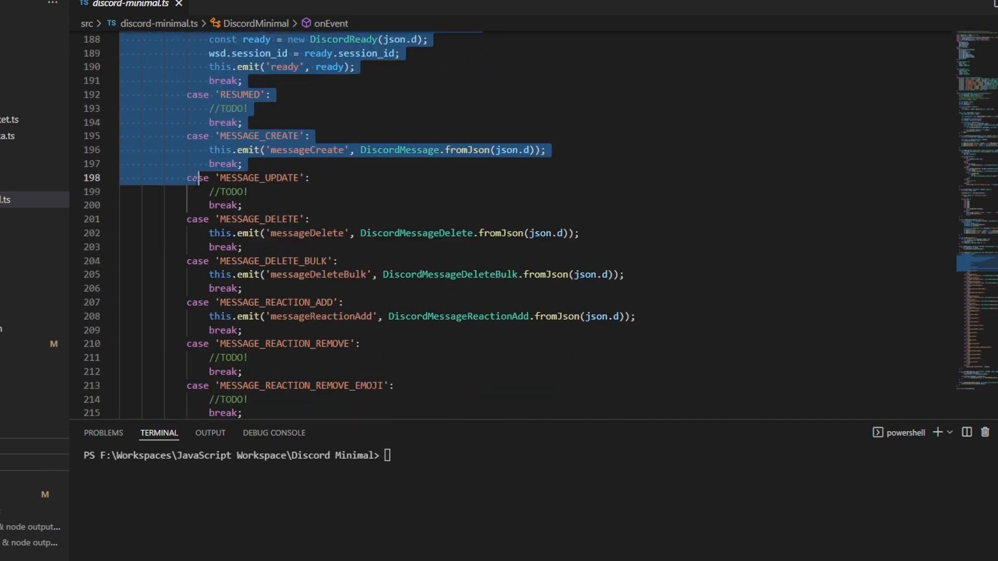
scroll(down, 3)
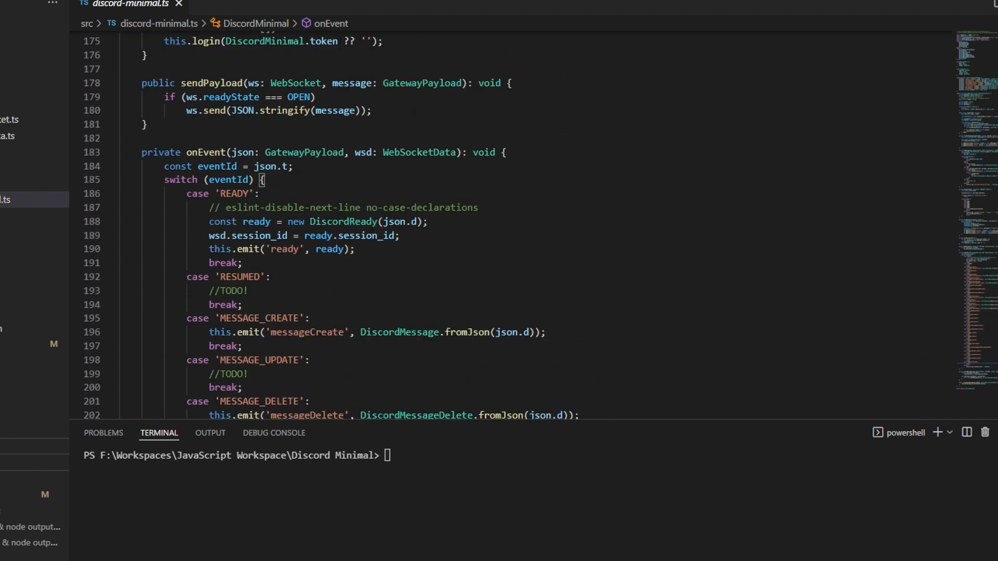
click(260, 193)
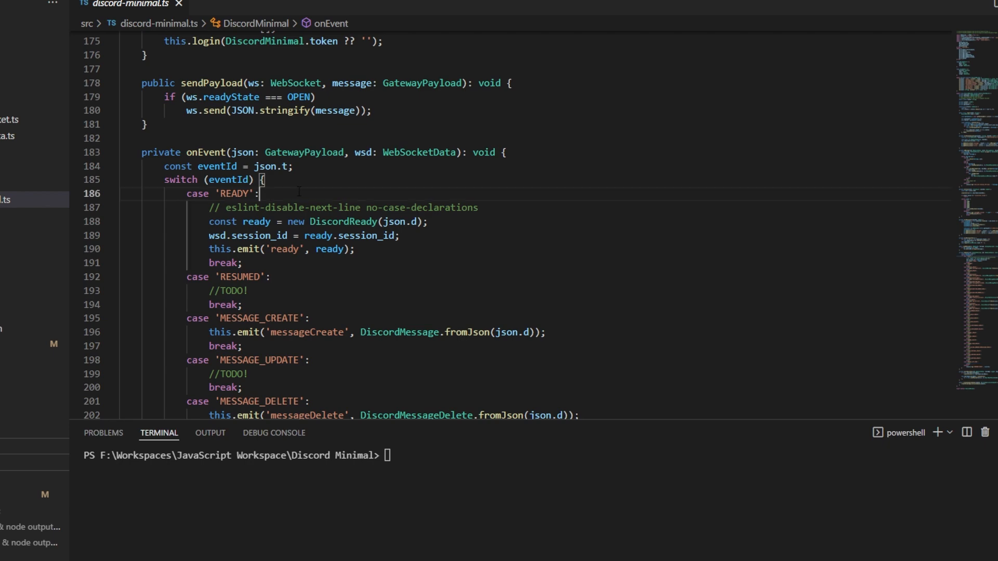
scroll(down, 3)
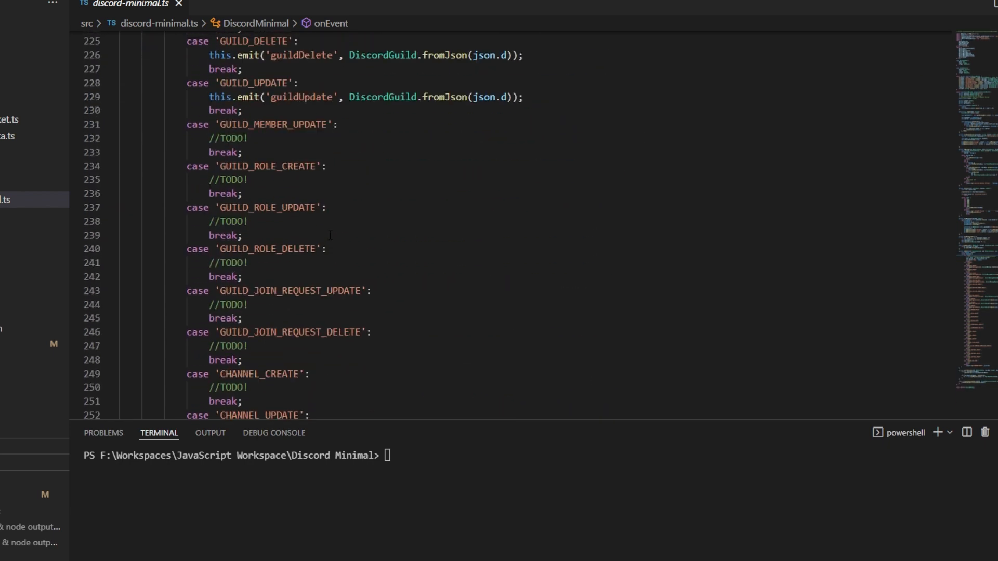
scroll(down, 3)
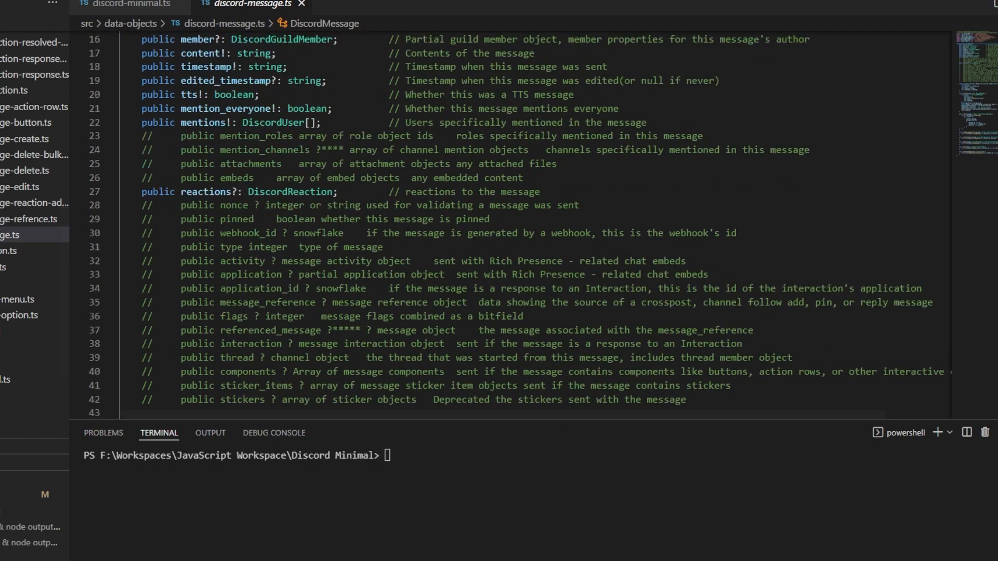
scroll(down, 3)
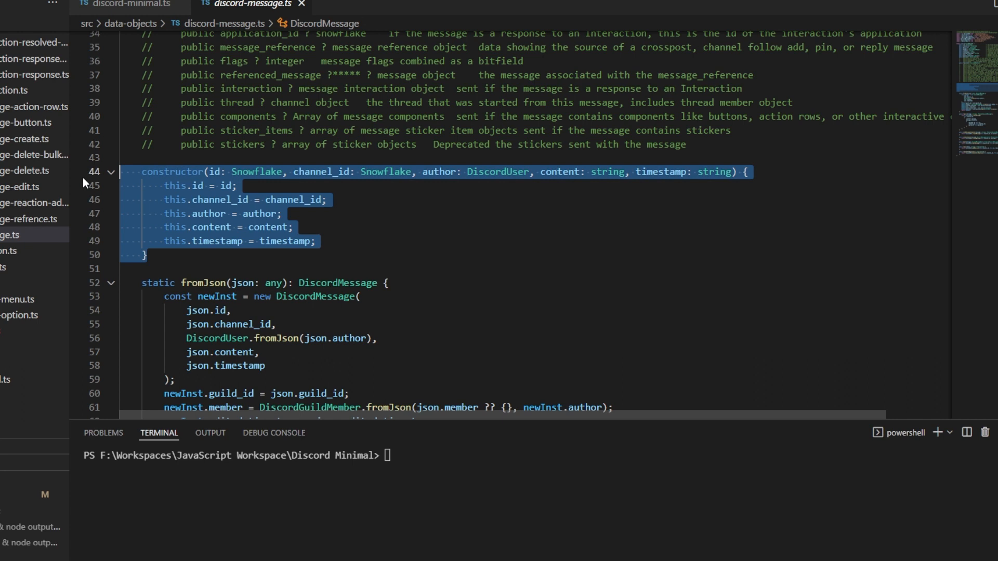
click(127, 5)
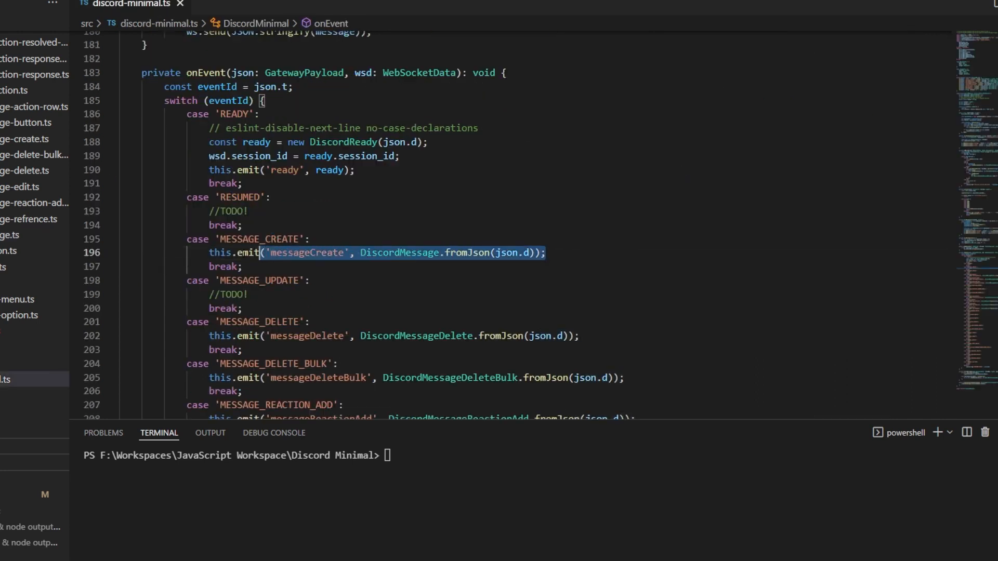
scroll(down, 3)
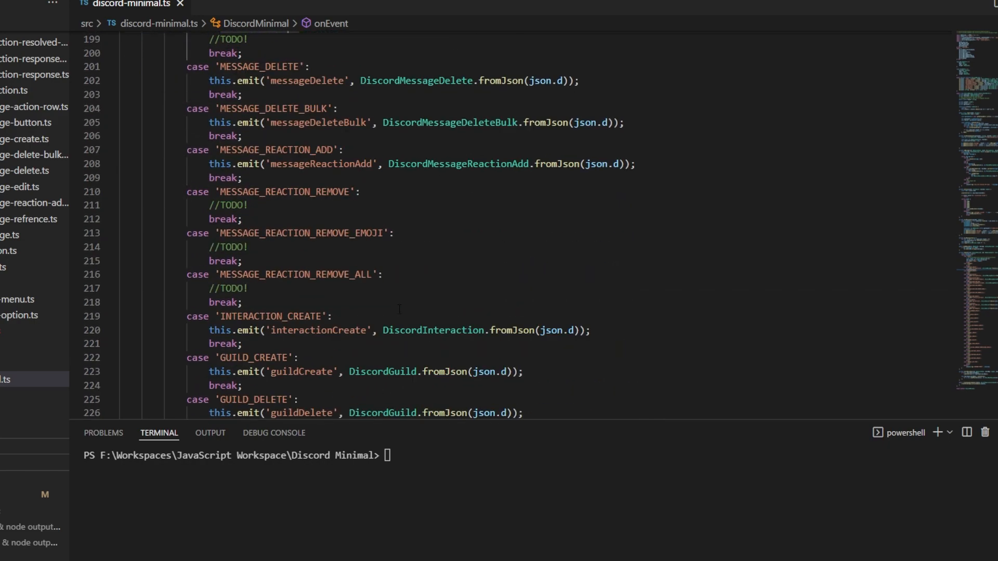
scroll(down, 3)
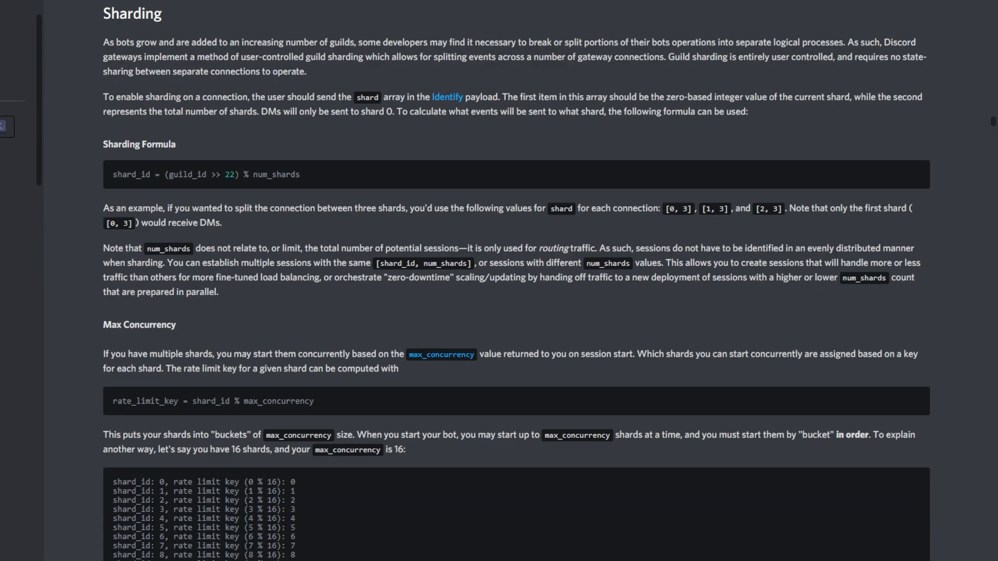
Step: Scroll the Gateway docs down to Max Concurrency on rate limit keys and shard buckets
scroll(down, 3)
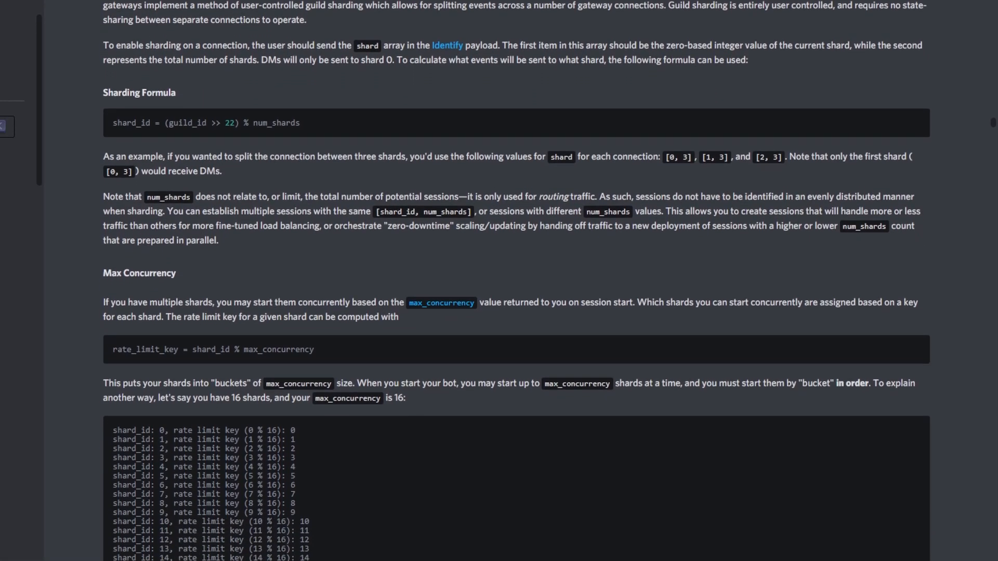
scroll(down, 3)
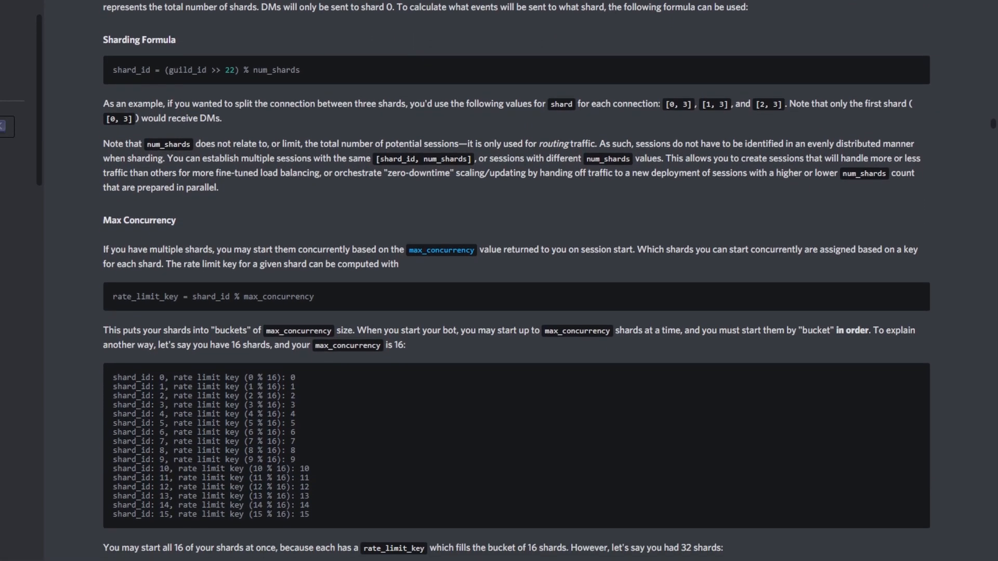
scroll(down, 3)
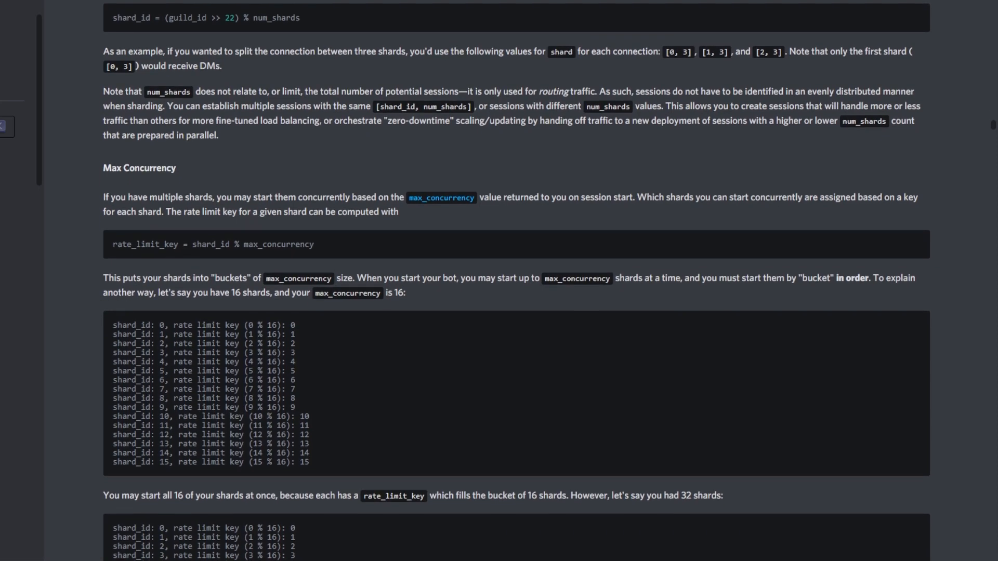
scroll(down, 3)
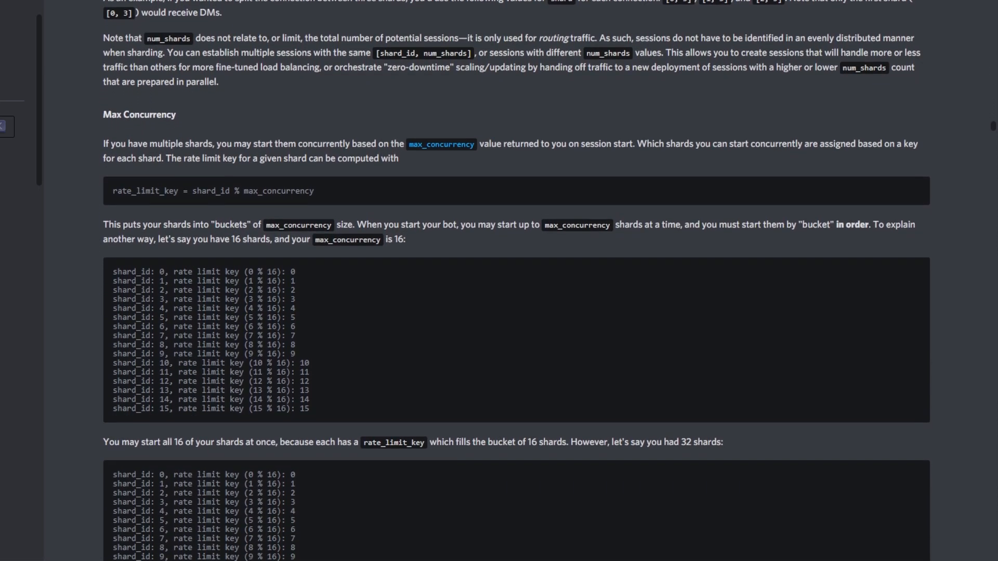
scroll(down, 3)
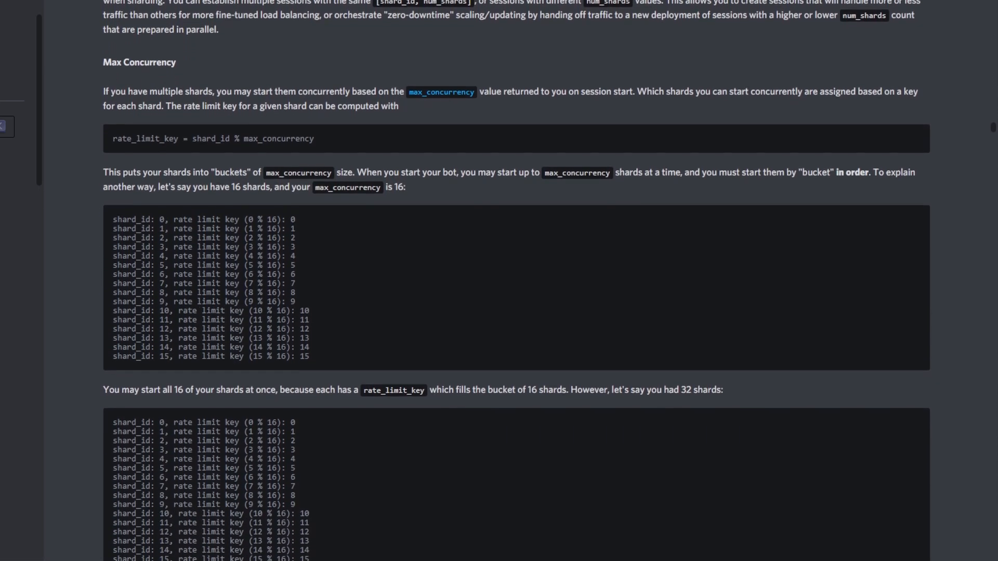
scroll(down, 3)
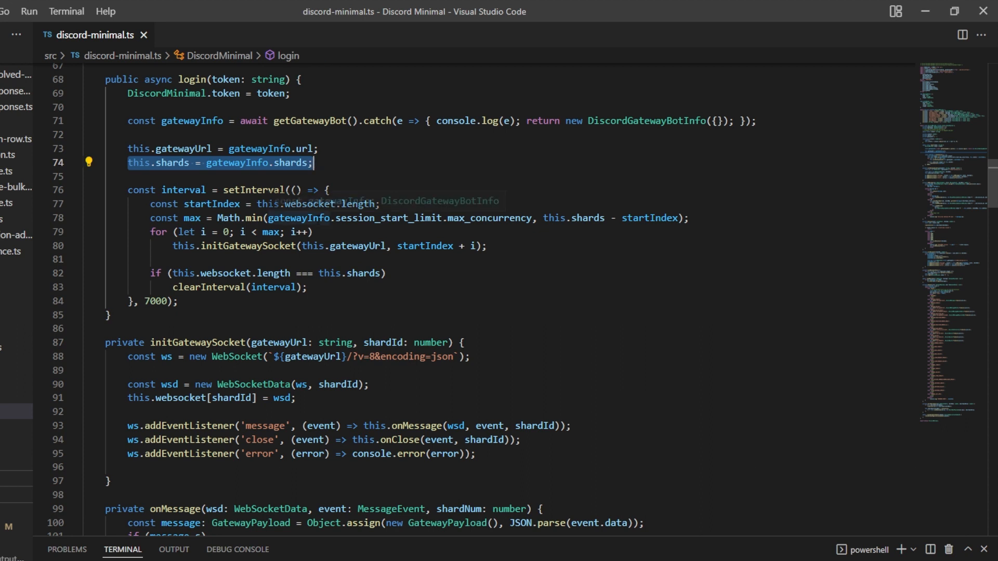
mouse_move(460, 304)
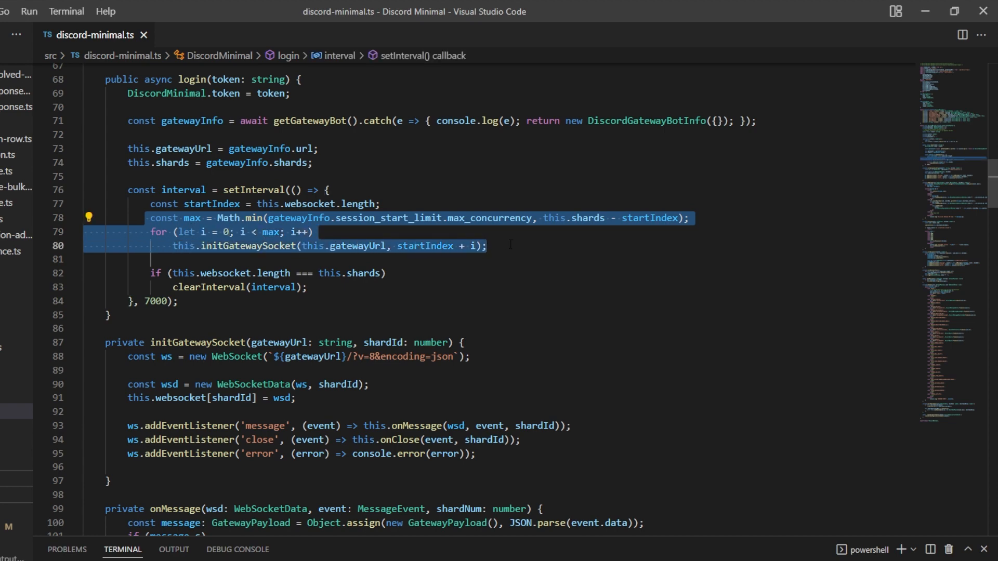
scroll(down, 3)
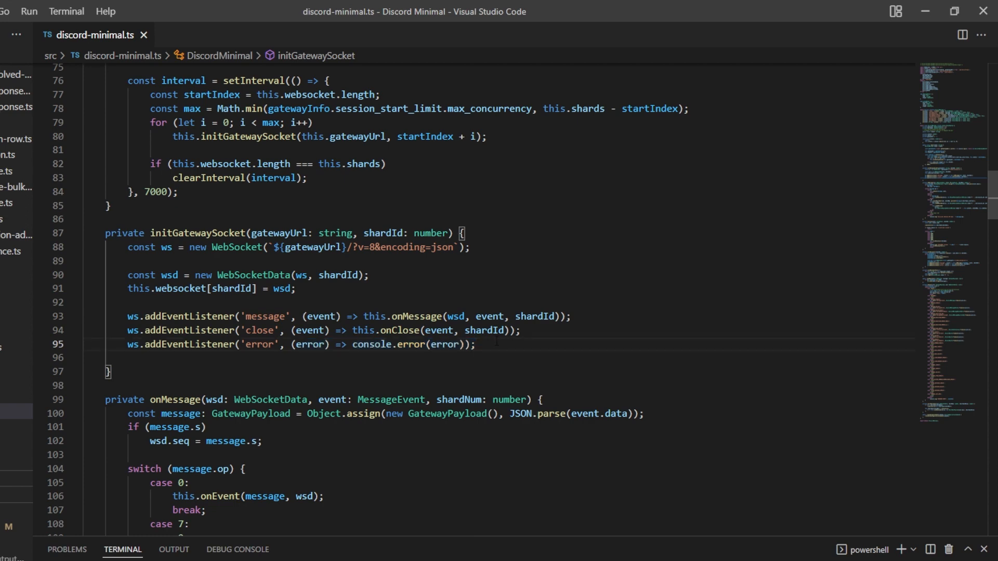
scroll(down, 3)
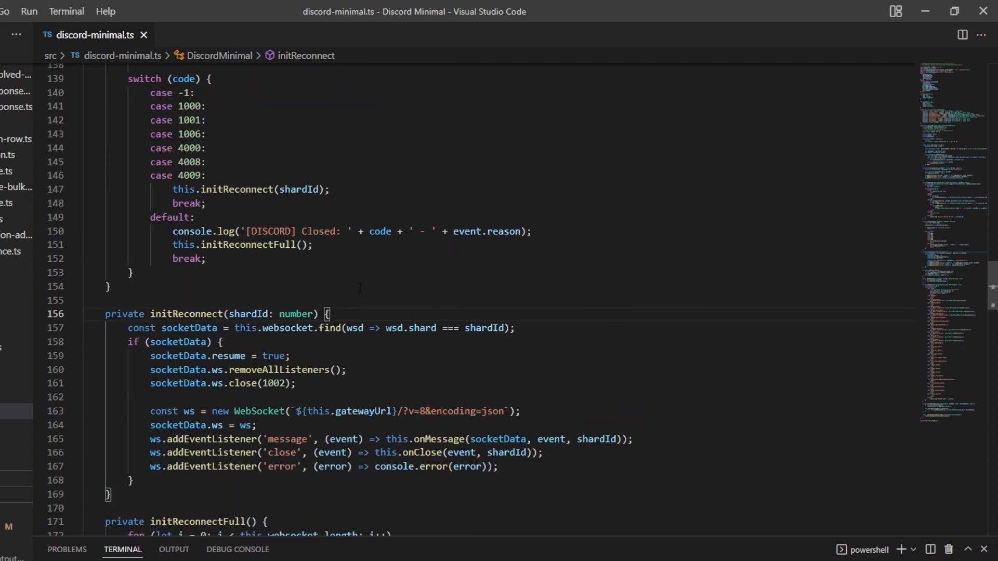
Step: Open src/api/discord-api.ts to show the queueReq and processQueue functions
scroll(down, 3)
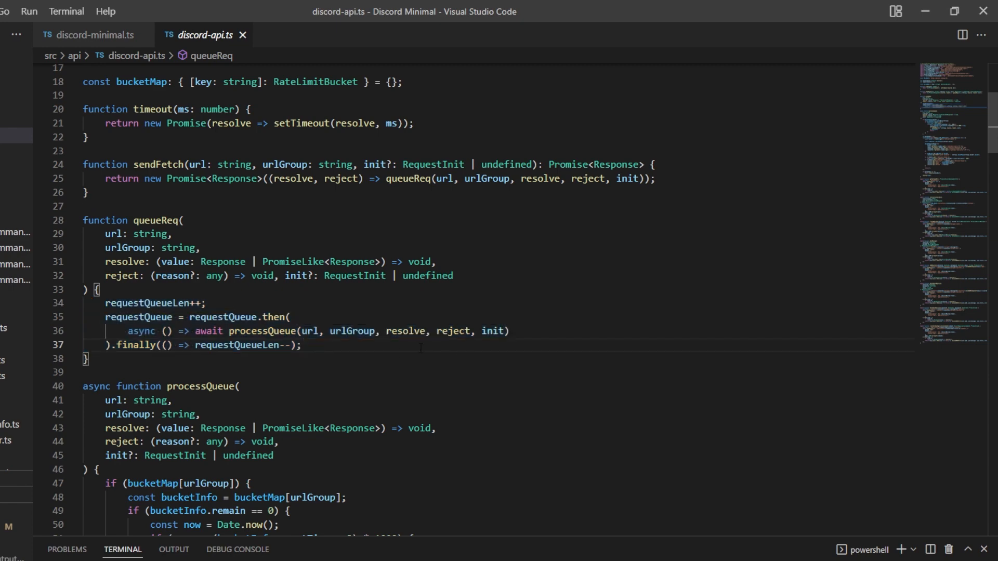
scroll(down, 3)
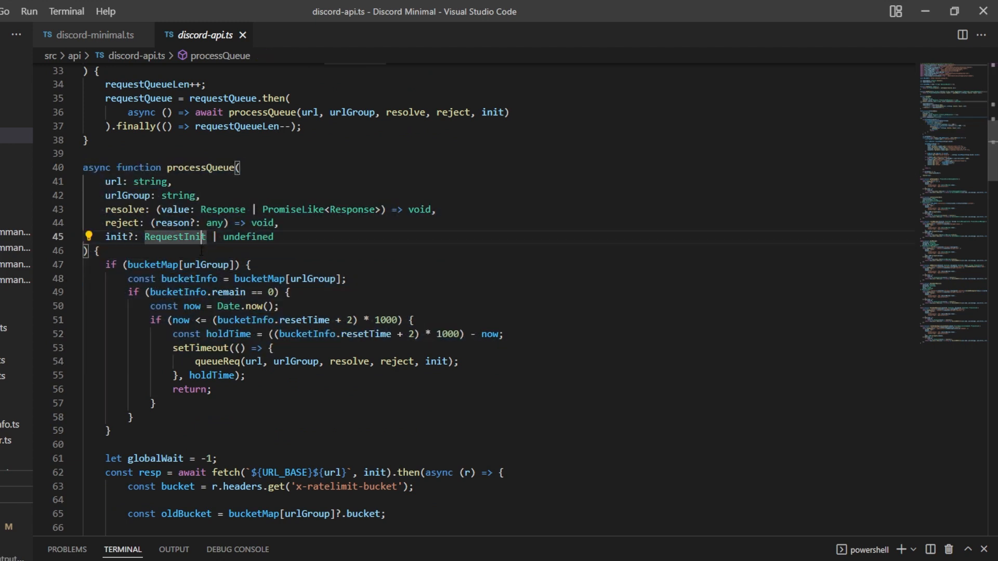
scroll(down, 3)
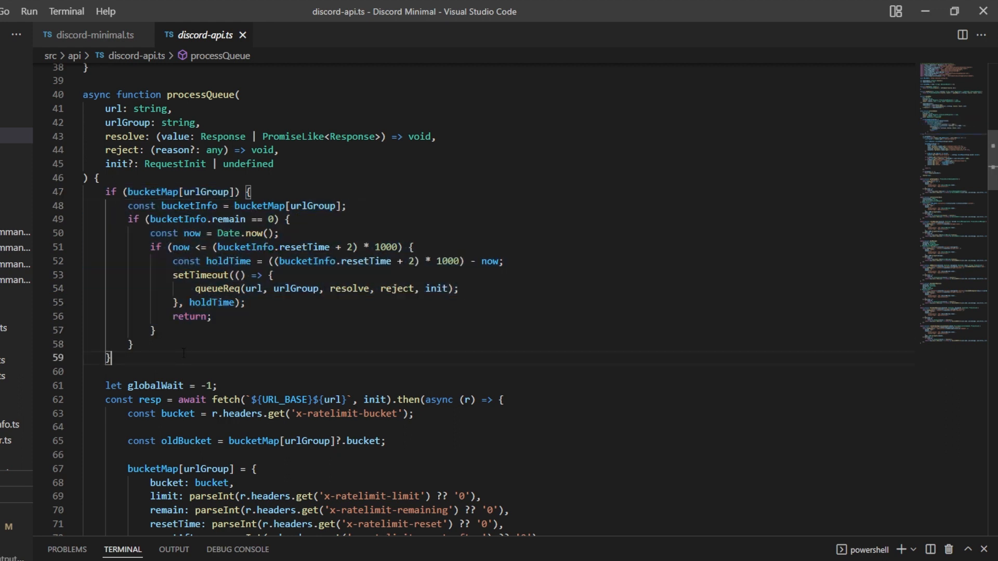
scroll(down, 3)
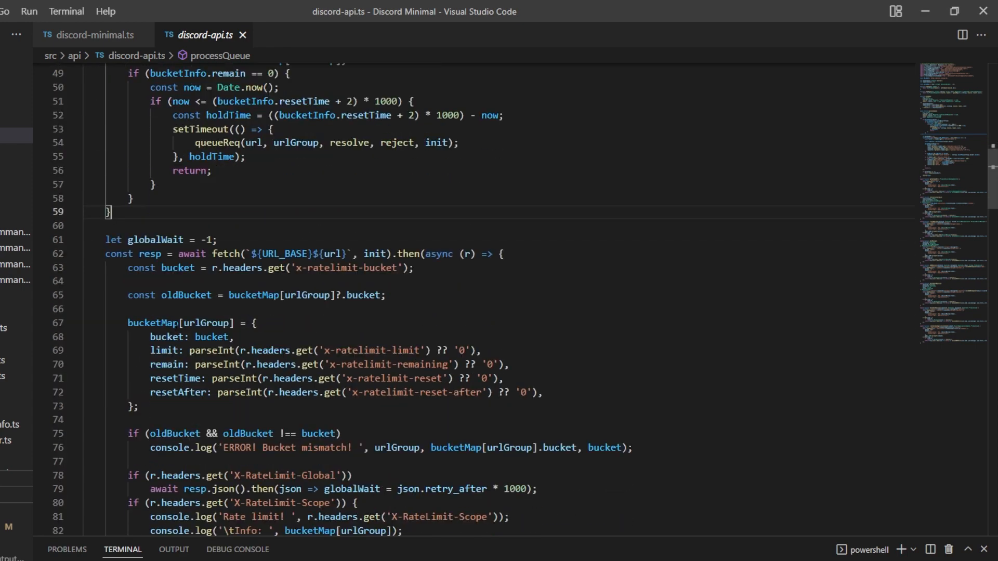
scroll(down, 3)
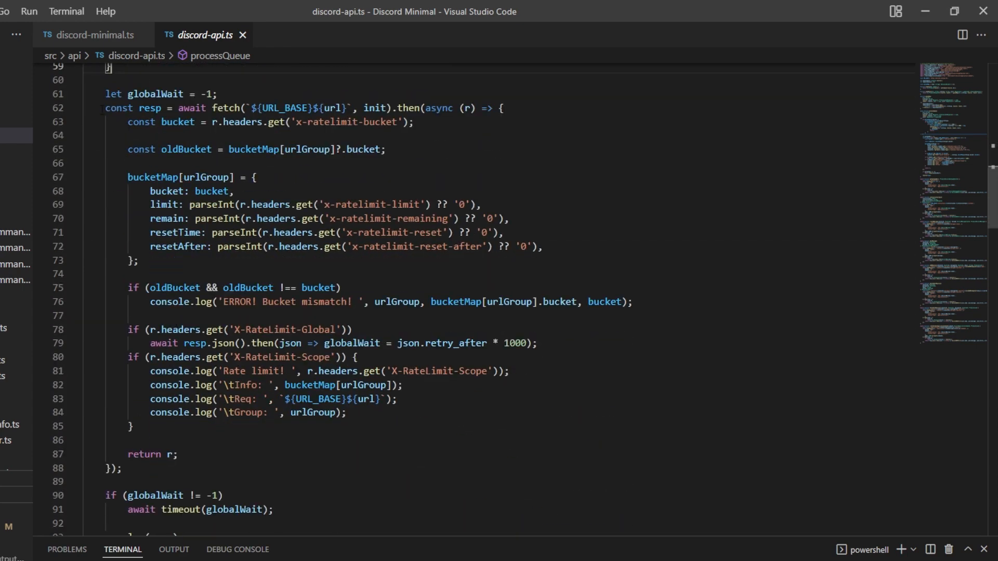
click(352, 122)
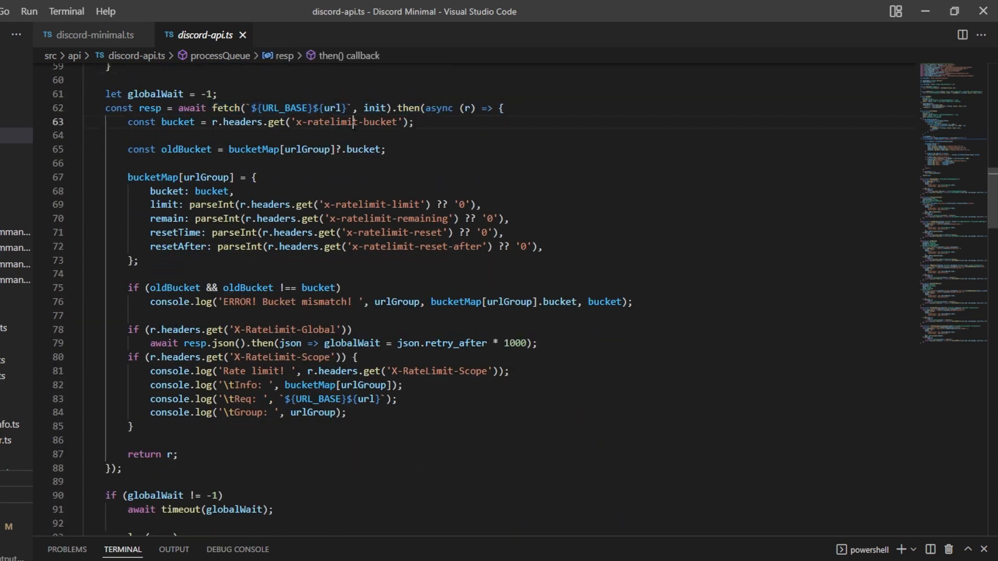
click(121, 122)
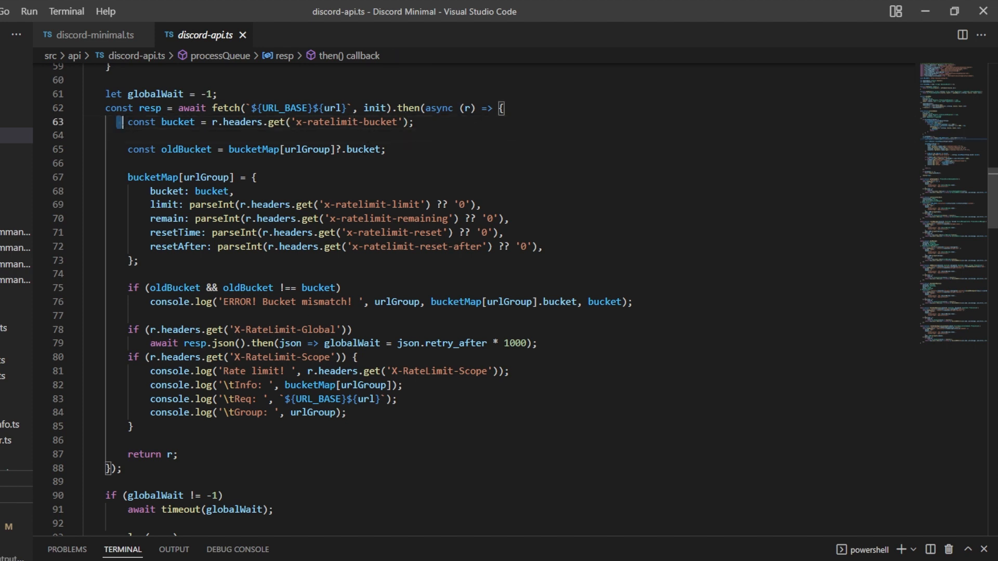
drag(149, 204, 303, 219)
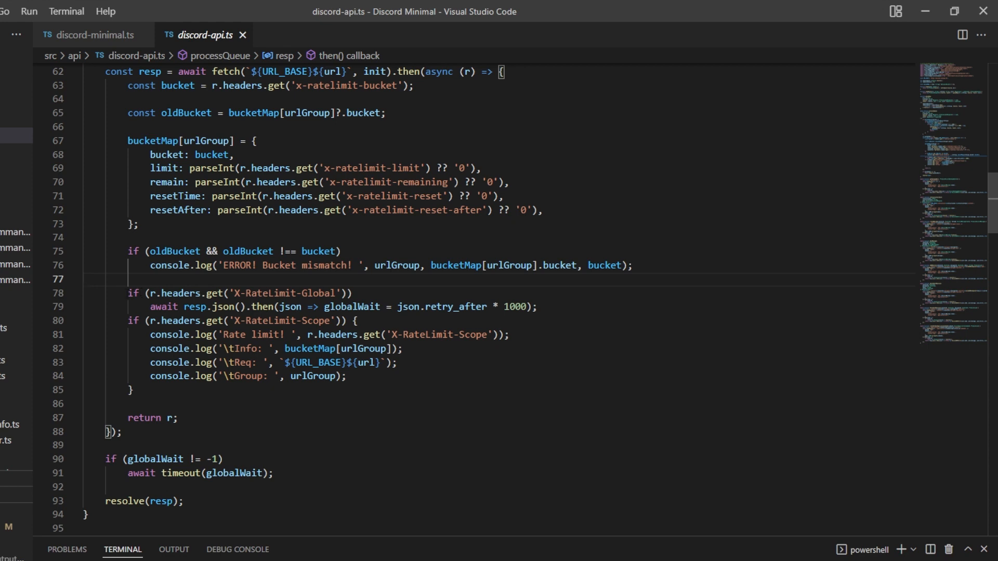
Step: Select the global rate limit check lines, then scroll the discord-minimal npm page (v0.1.31)
drag(128, 292, 536, 306)
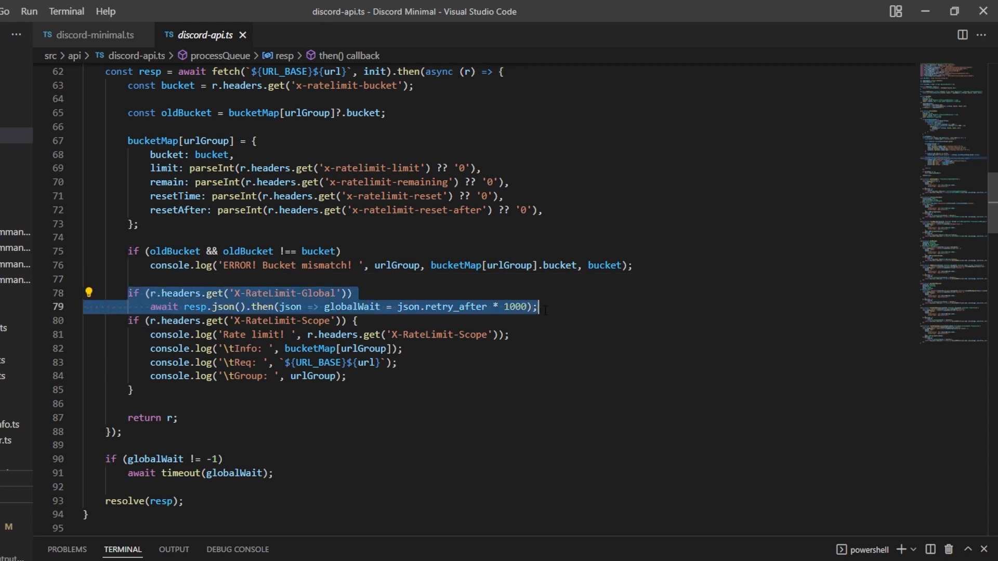
mouse_move(292, 307)
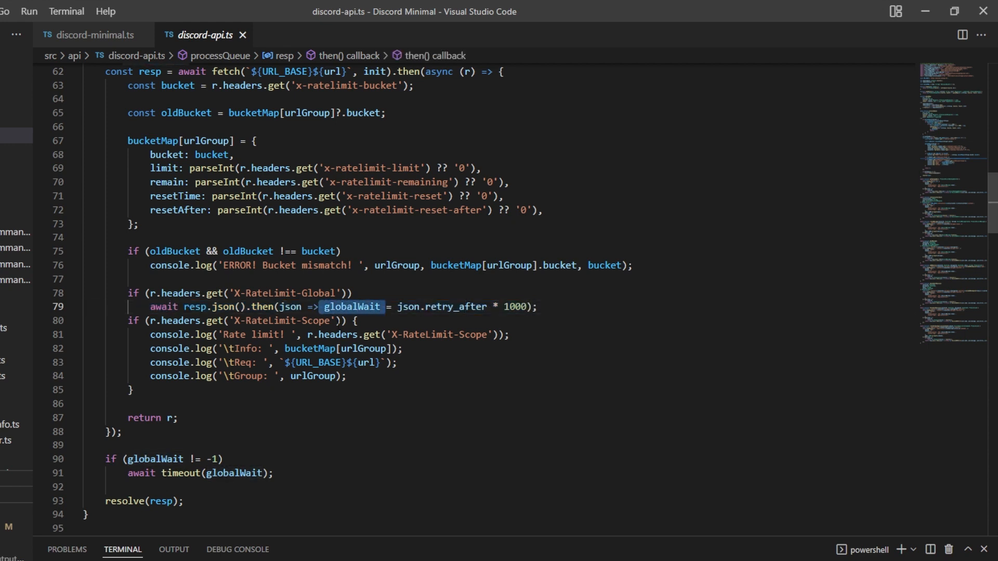
scroll(down, 3)
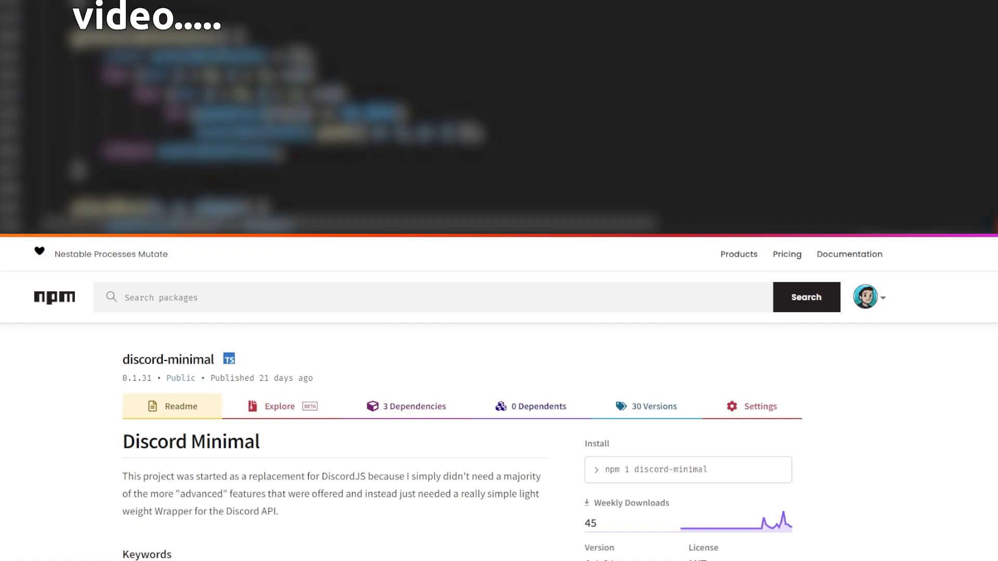
scroll(down, 3)
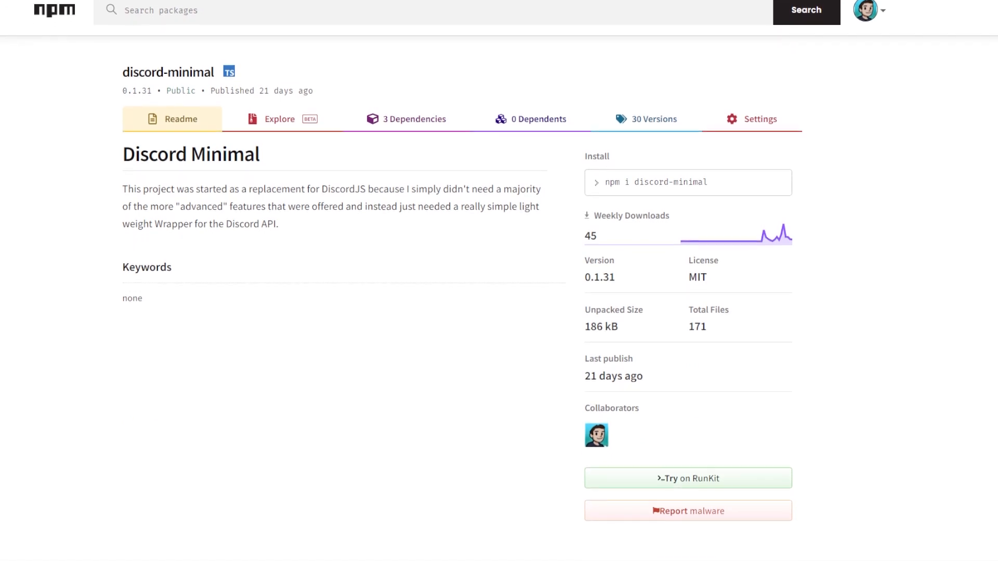
scroll(down, 3)
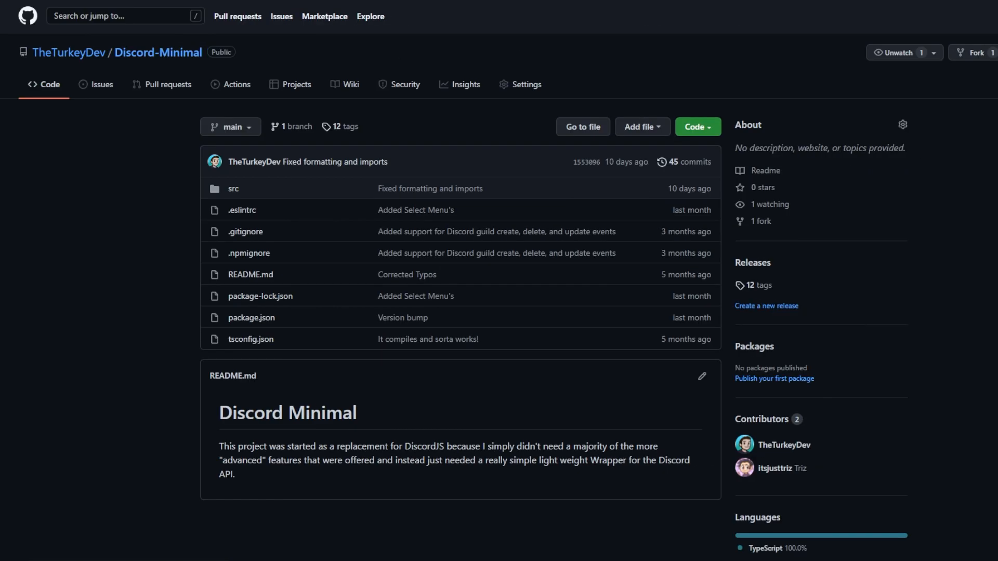
Step: Scroll the Discord-Minimal Code tab to the README, contributors and TypeScript language breakdown
scroll(down, 3)
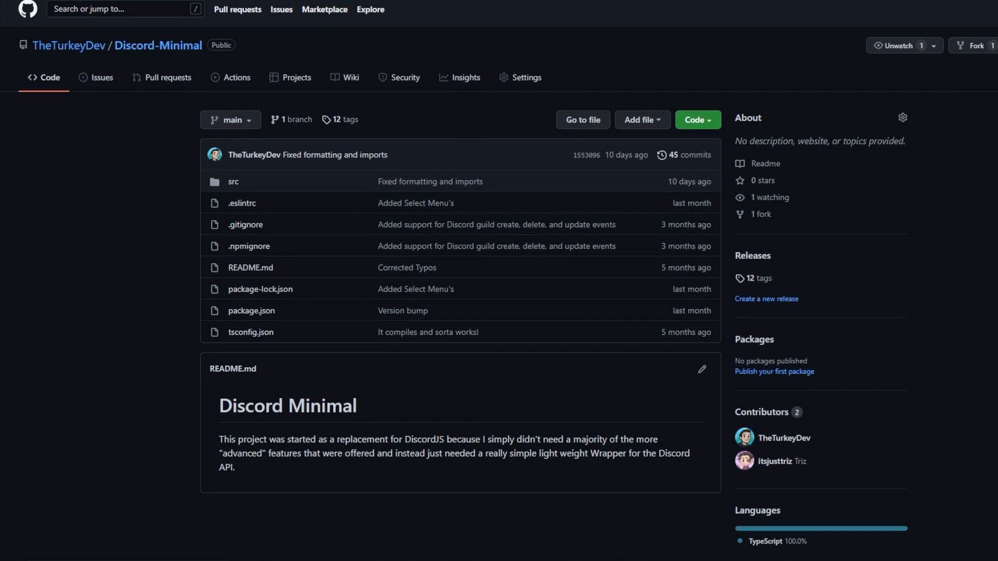
scroll(down, 3)
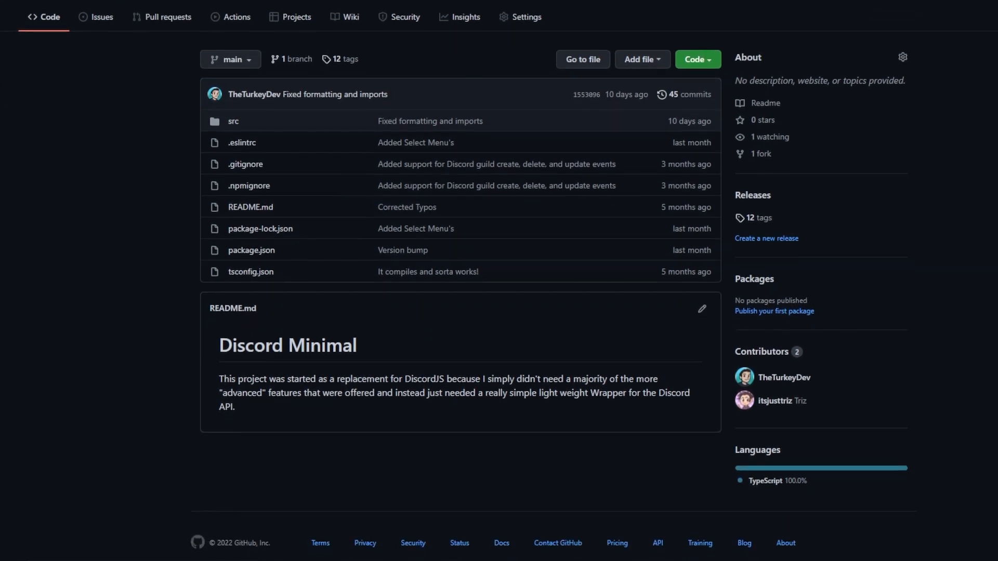